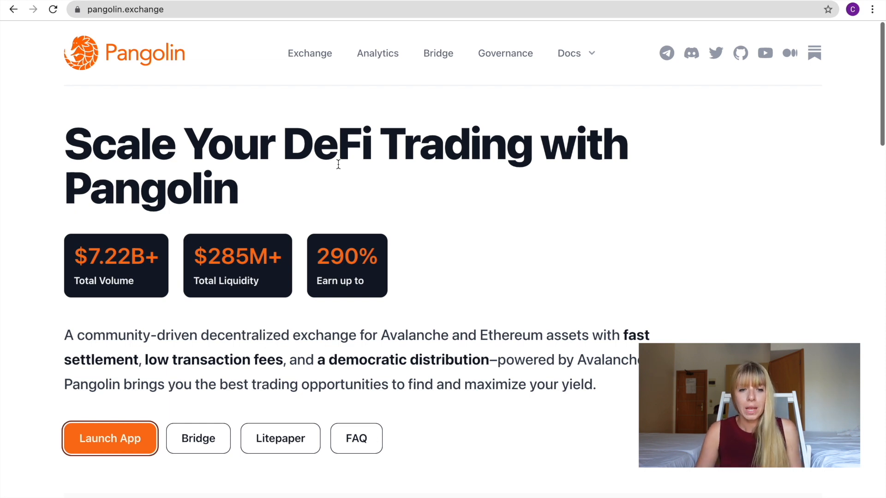
pyautogui.moveTo(132, 64)
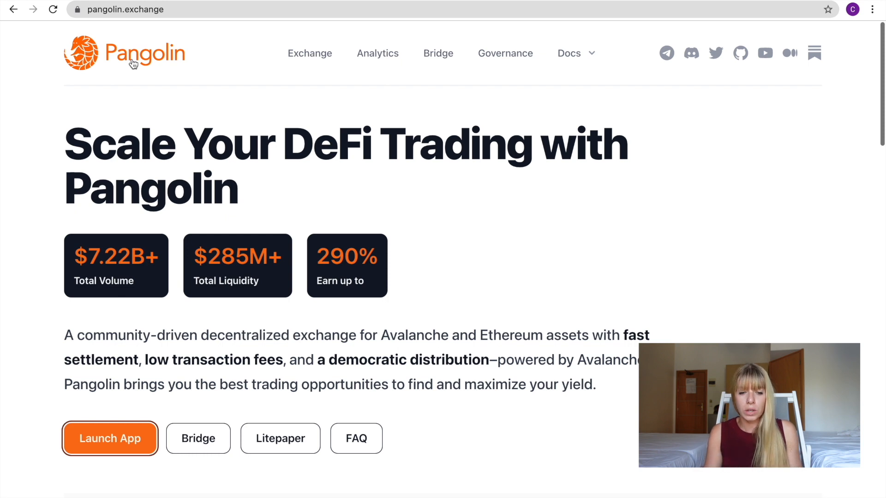
pyautogui.moveTo(139, 192)
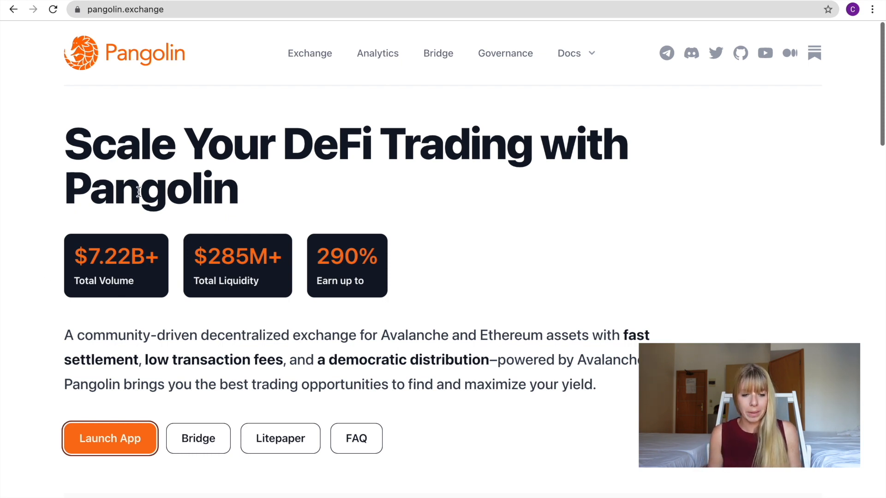
pyautogui.moveTo(22, 473)
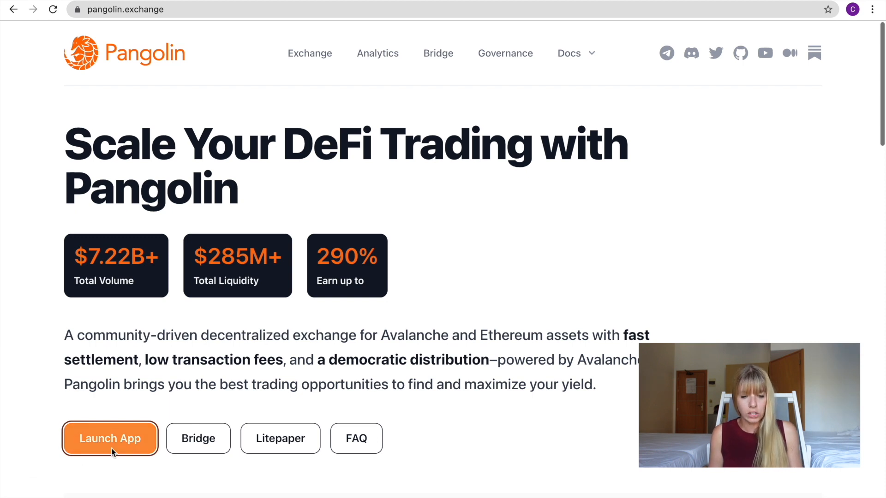
# - Launch the Pangolin swap app and bring up its wallet connection options
pyautogui.click(110, 439)
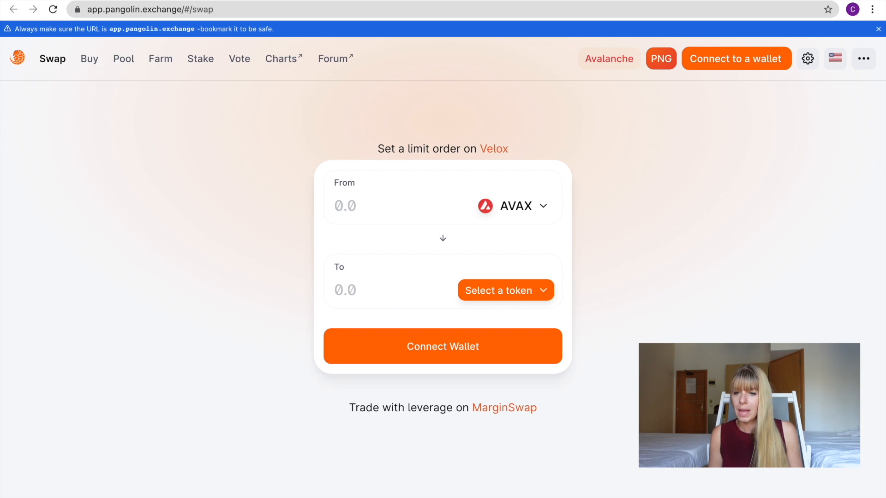
pyautogui.moveTo(781, 91)
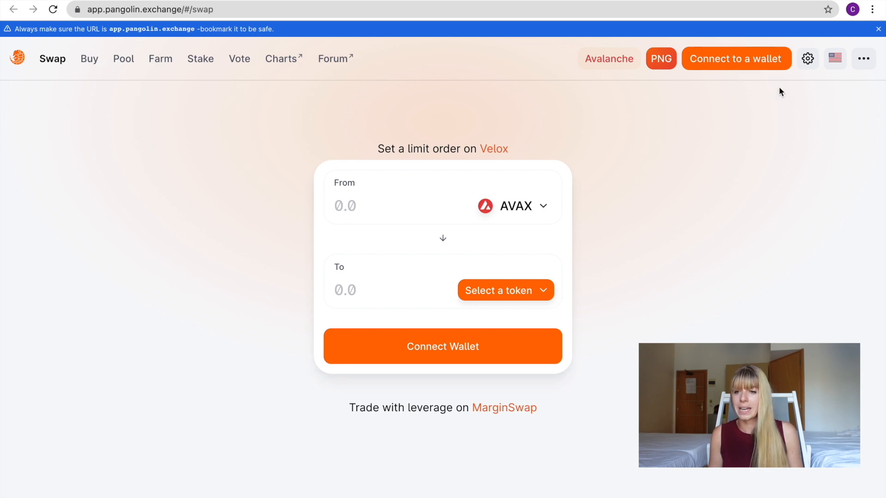
pyautogui.click(735, 58)
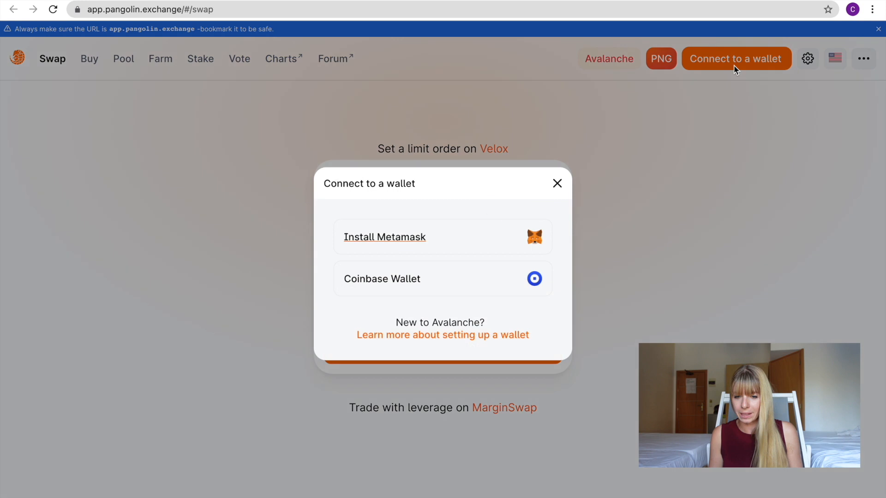
pyautogui.moveTo(439, 279)
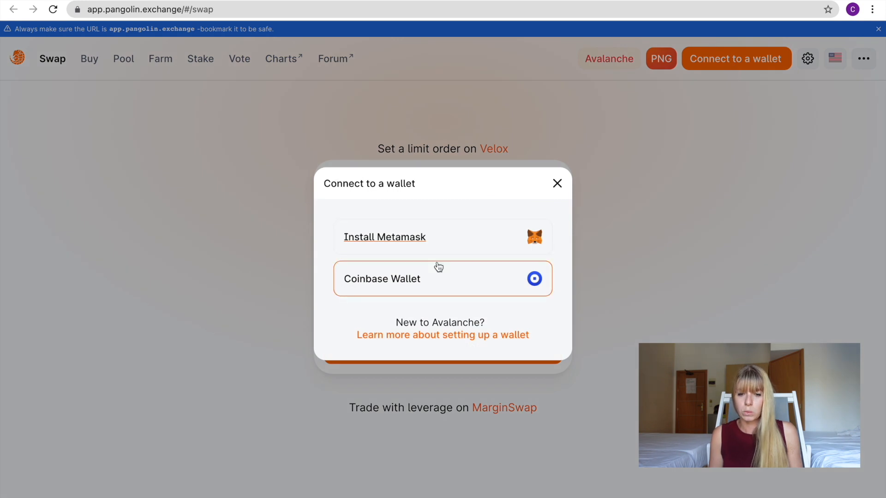
pyautogui.moveTo(484, 237)
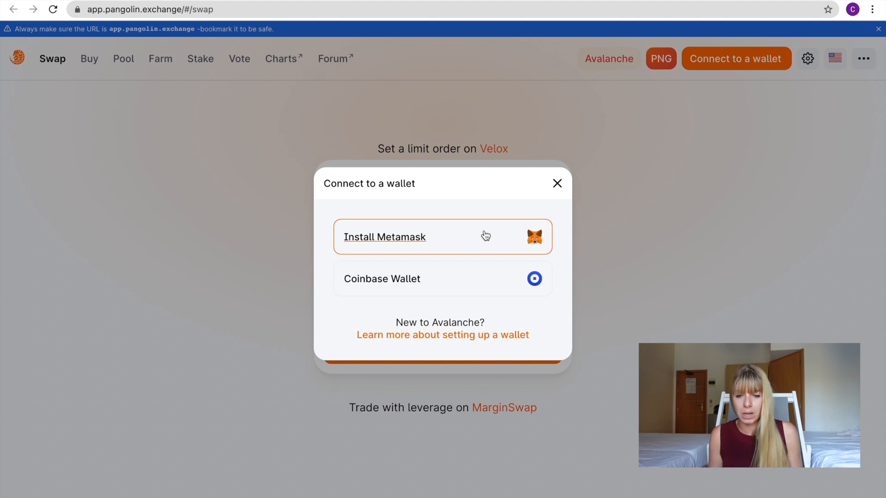
pyautogui.moveTo(392, 246)
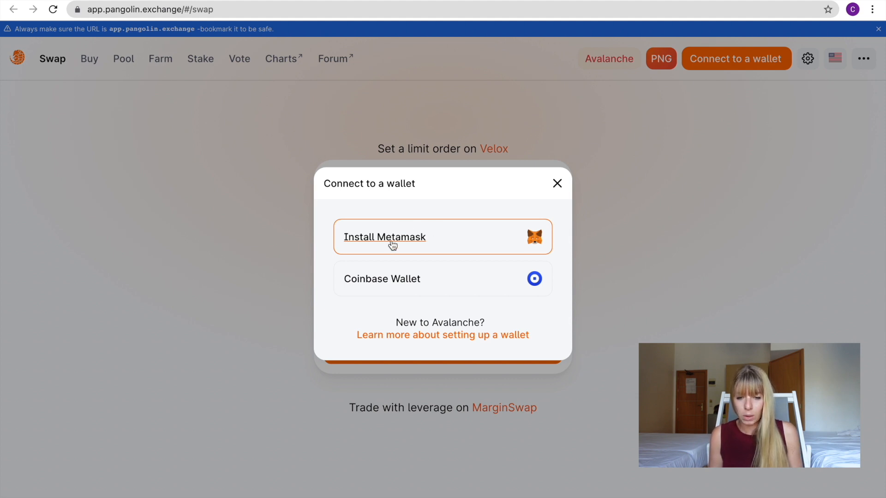
# - Go from Install Metamask through metamask.io's download page to the Chrome Web Store listing
pyautogui.click(384, 237)
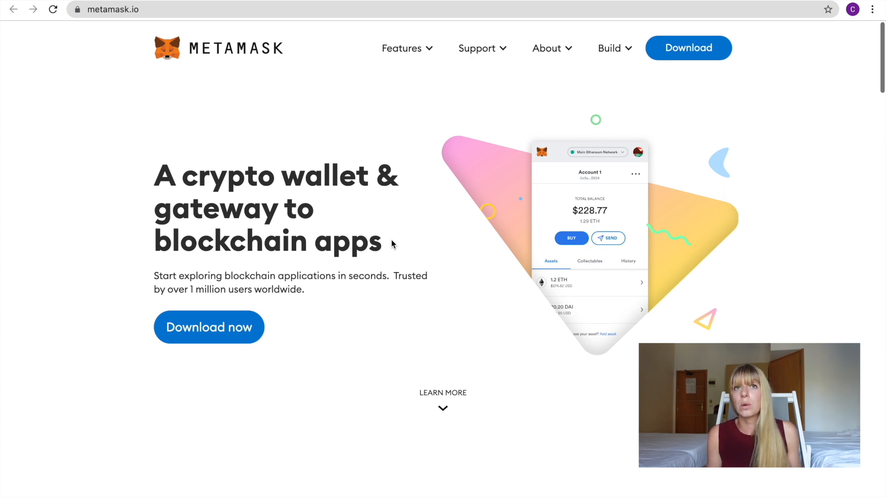
pyautogui.moveTo(120, 85)
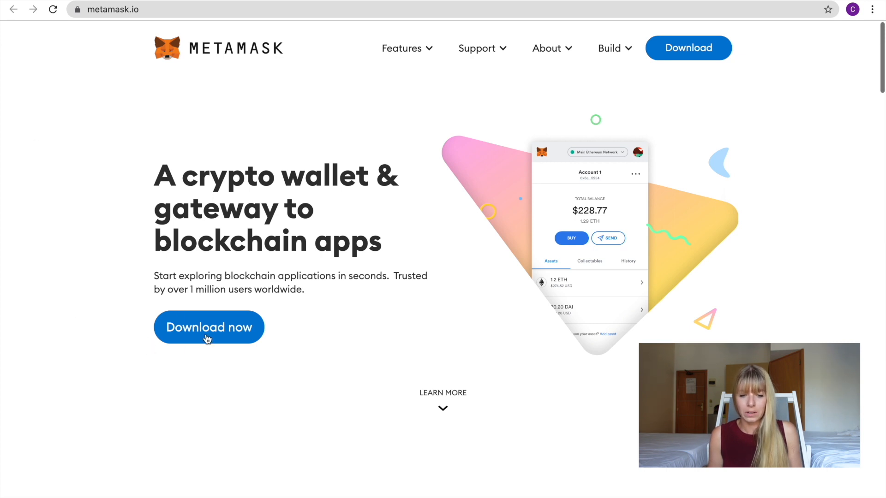
pyautogui.click(208, 326)
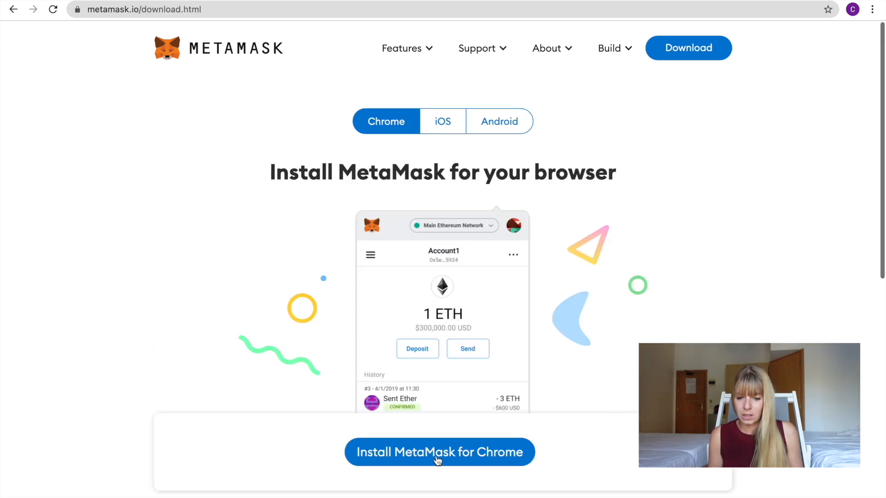
pyautogui.click(439, 452)
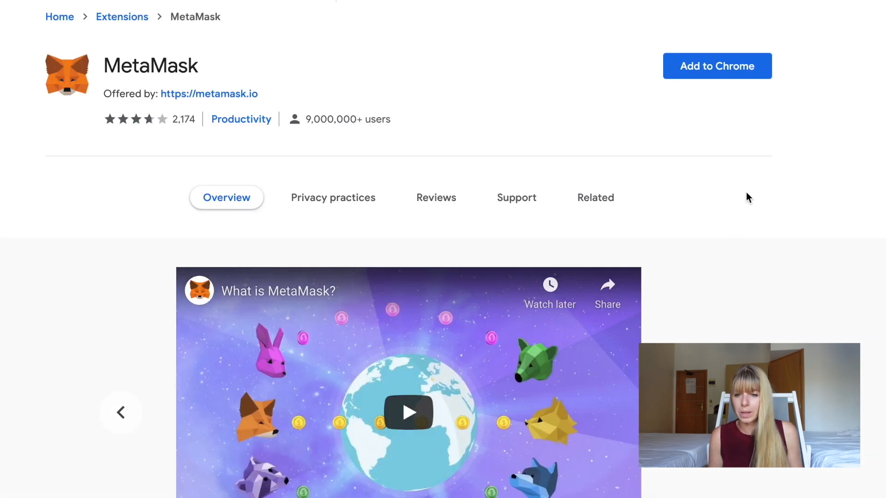
# - Add the MetaMask extension to Chrome and confirm the permissions dialog
pyautogui.click(717, 66)
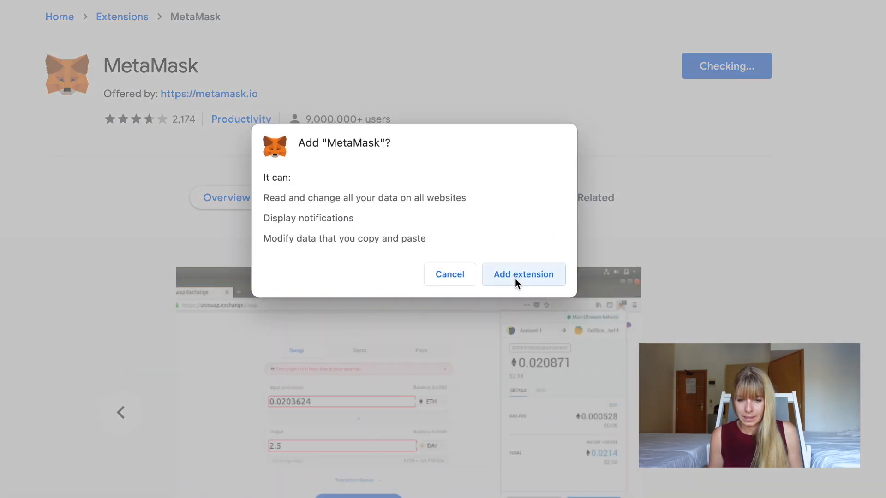
pyautogui.click(523, 274)
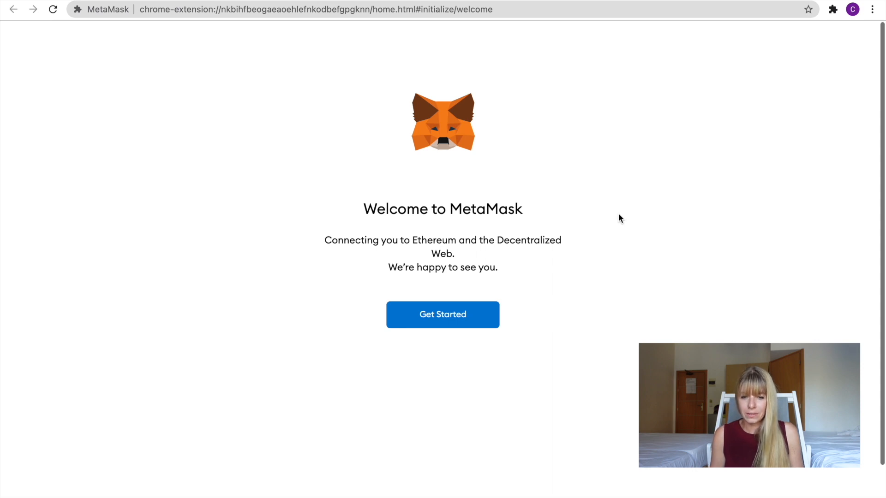
pyautogui.moveTo(351, 212)
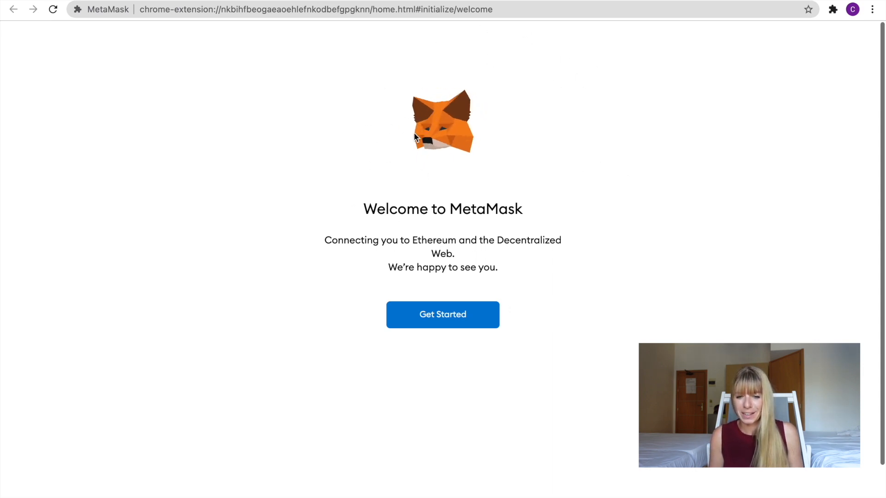
pyautogui.moveTo(588, 168)
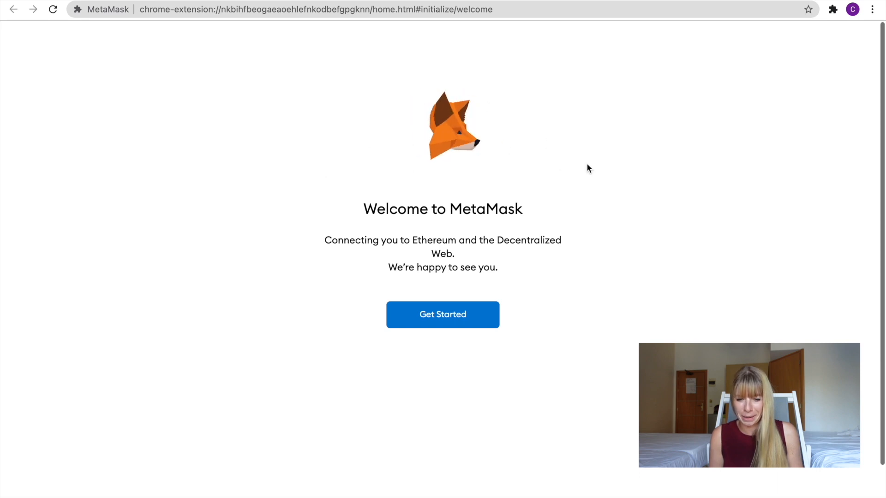
pyautogui.moveTo(427, 253)
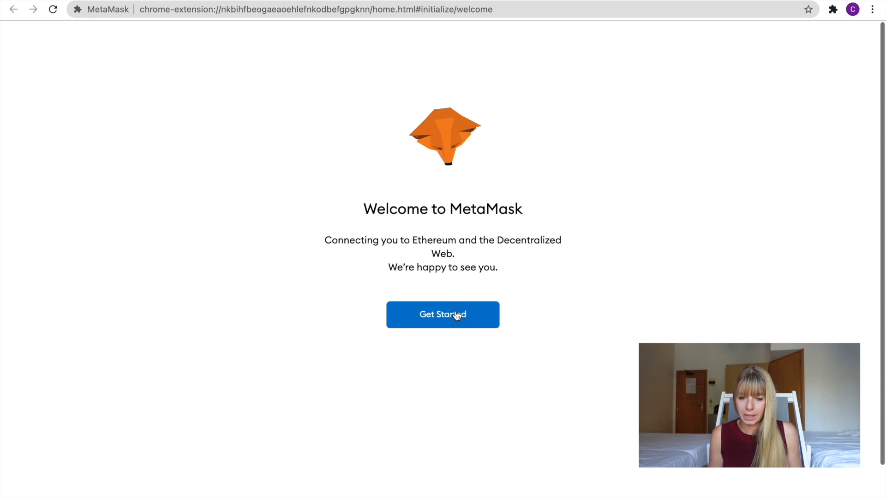
# - Start a new MetaMask wallet, decline usage data sharing, and submit the password with terms accepted
pyautogui.click(442, 315)
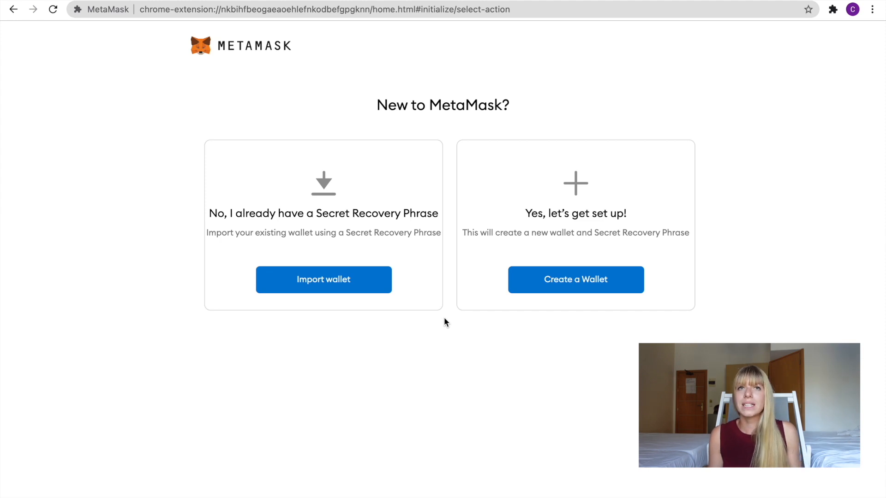
pyautogui.moveTo(583, 353)
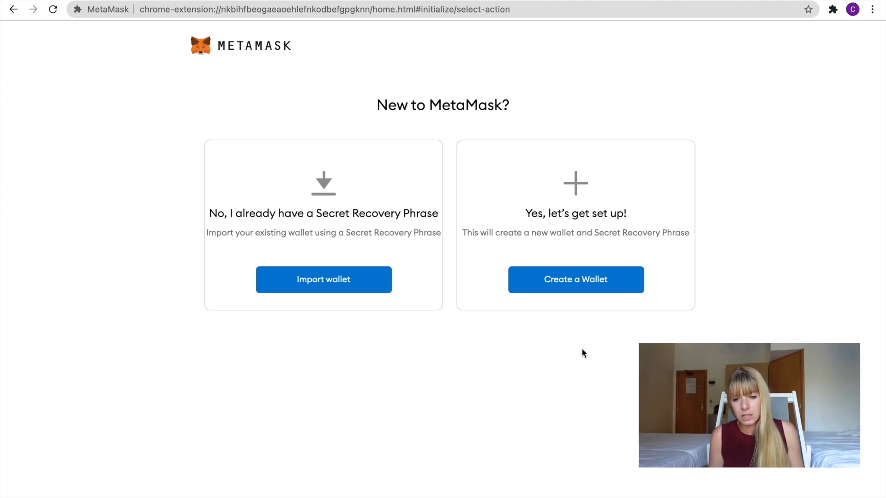
pyautogui.moveTo(575, 280)
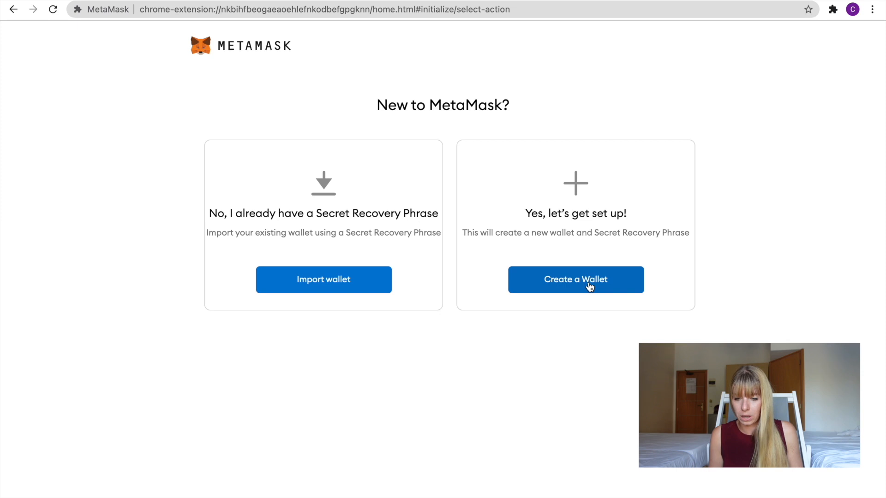
pyautogui.click(575, 280)
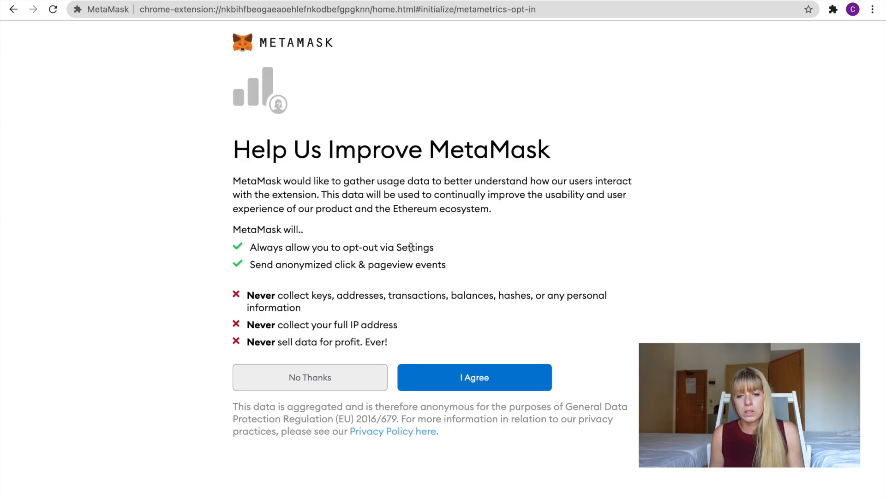
pyautogui.moveTo(439, 248)
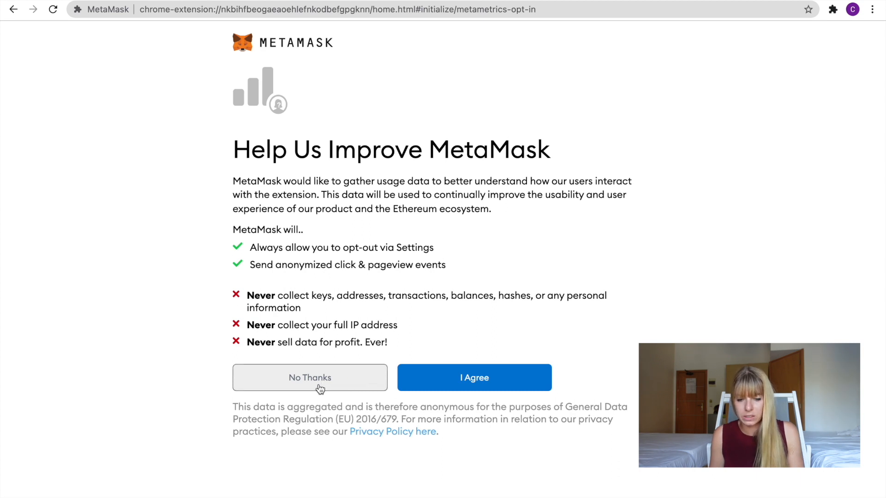
pyautogui.click(310, 377)
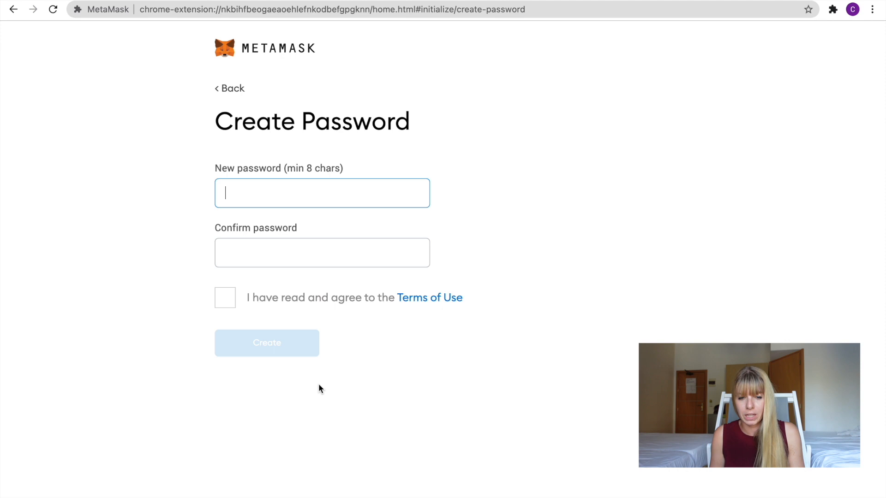
pyautogui.moveTo(401, 228)
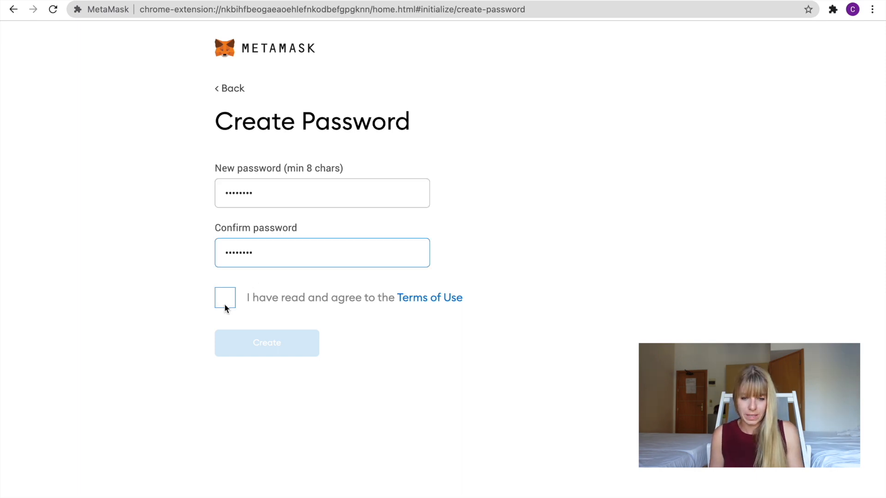
pyautogui.click(266, 343)
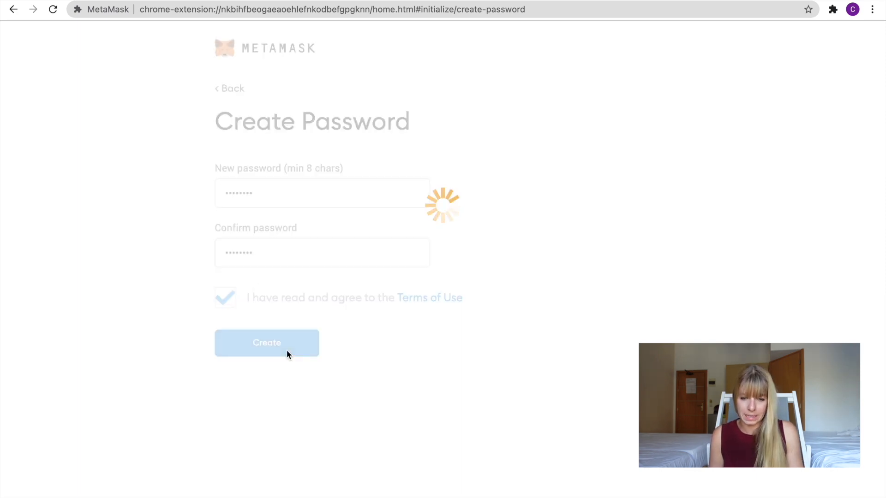
# - Pass the security intro, reveal the secret backup phrase, and continue to its confirmation page
pyautogui.click(267, 343)
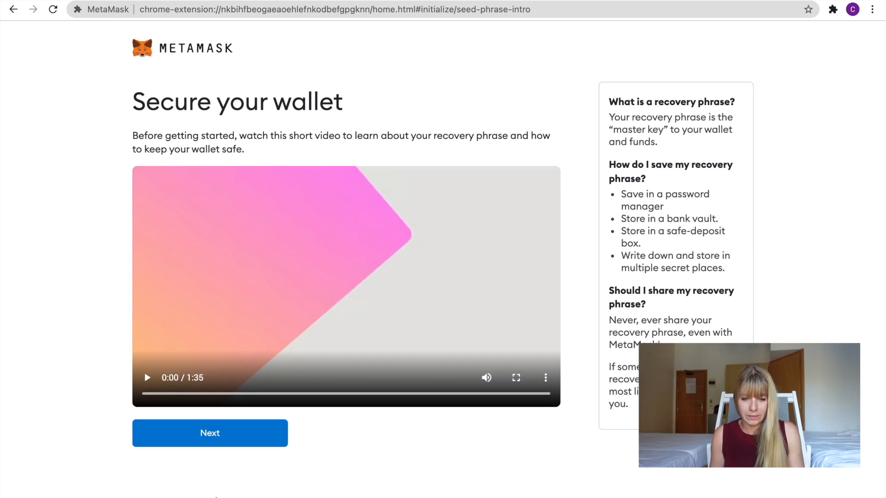
pyautogui.click(210, 434)
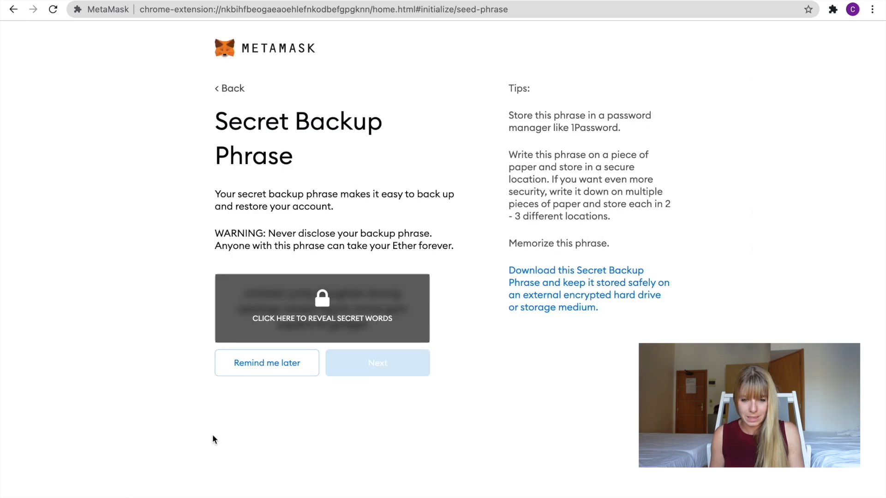
pyautogui.moveTo(473, 254)
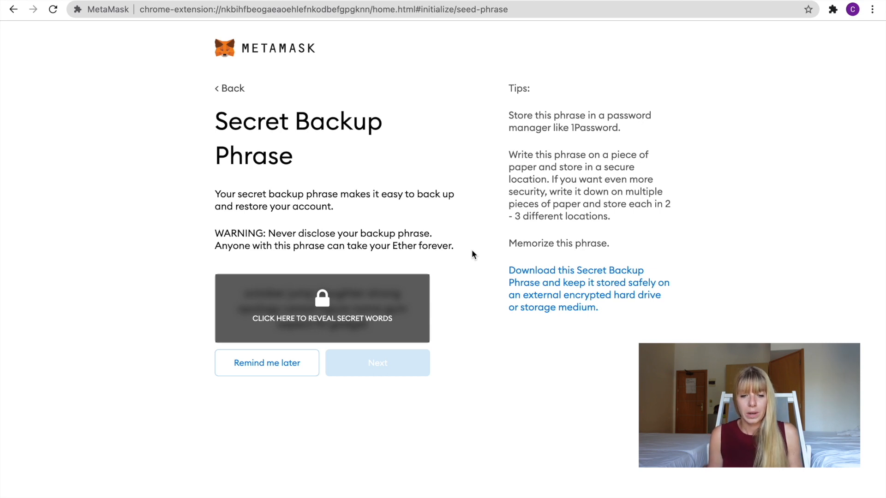
pyautogui.moveTo(393, 273)
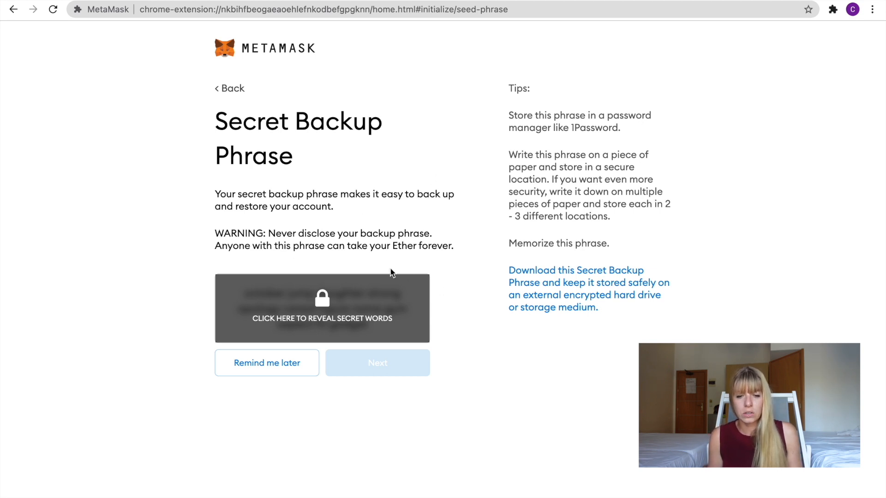
pyautogui.moveTo(431, 269)
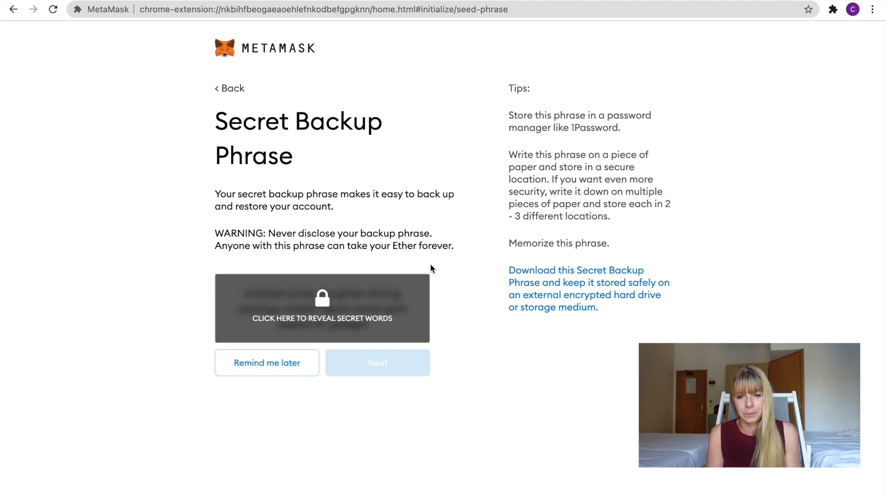
pyautogui.moveTo(439, 396)
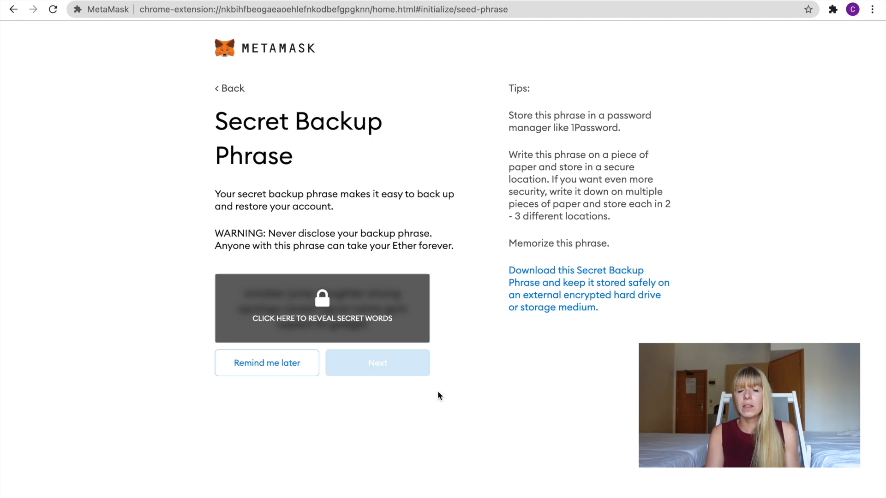
pyautogui.click(376, 362)
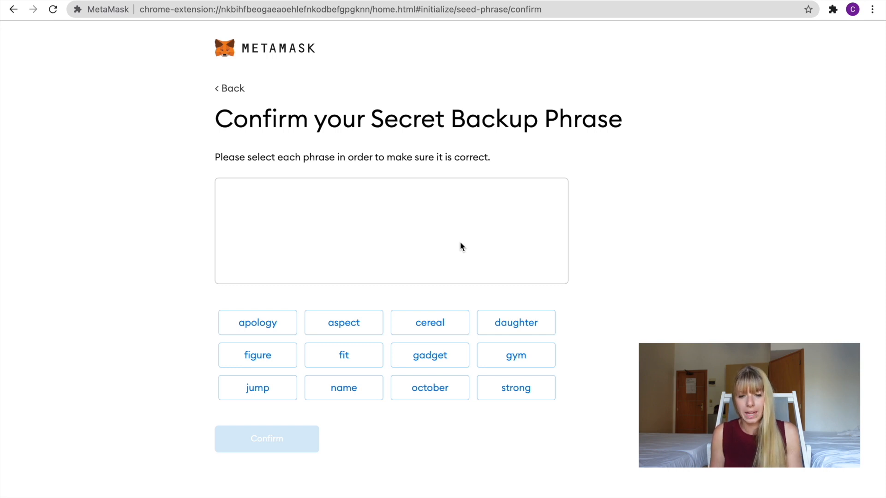
# - Confirm the backup phrase, finish setup with All Done, and scroll the What's new popup
pyautogui.click(266, 440)
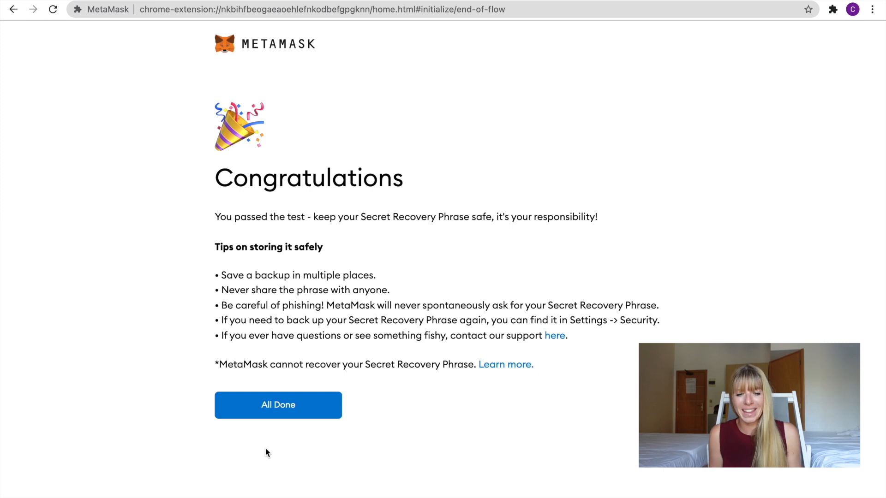
pyautogui.moveTo(254, 258)
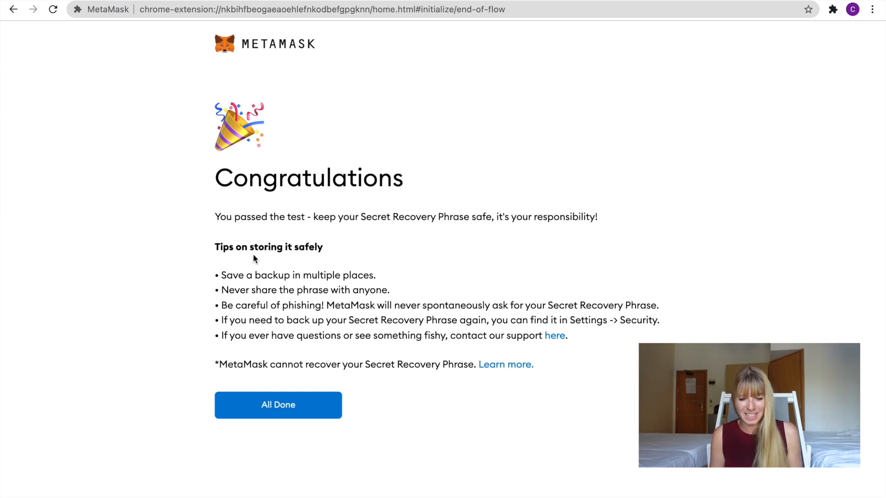
pyautogui.click(277, 405)
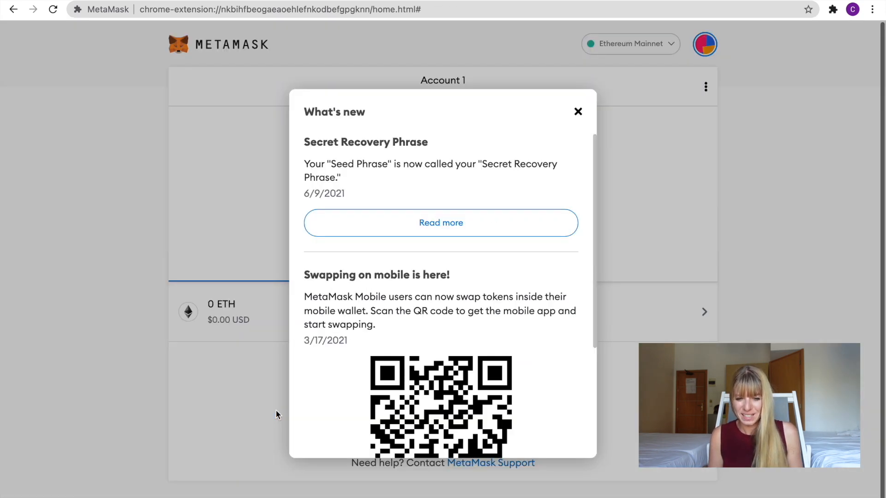
pyautogui.scroll(-3)
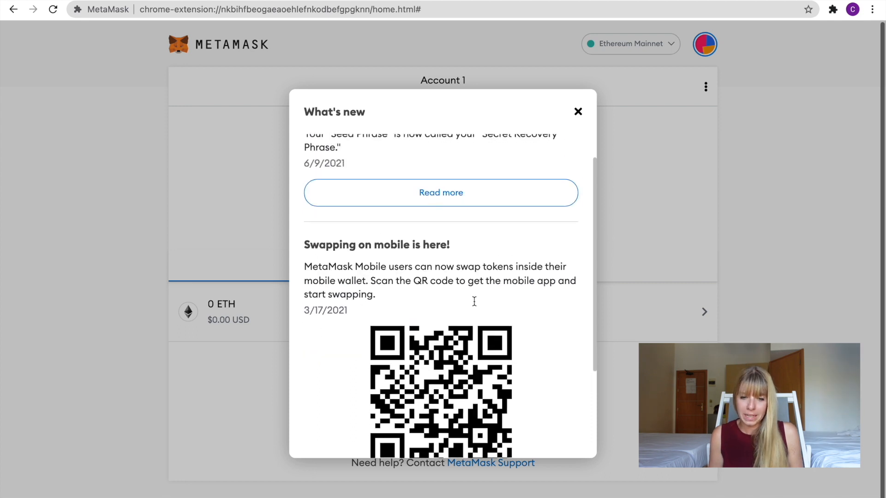
pyautogui.scroll(-3)
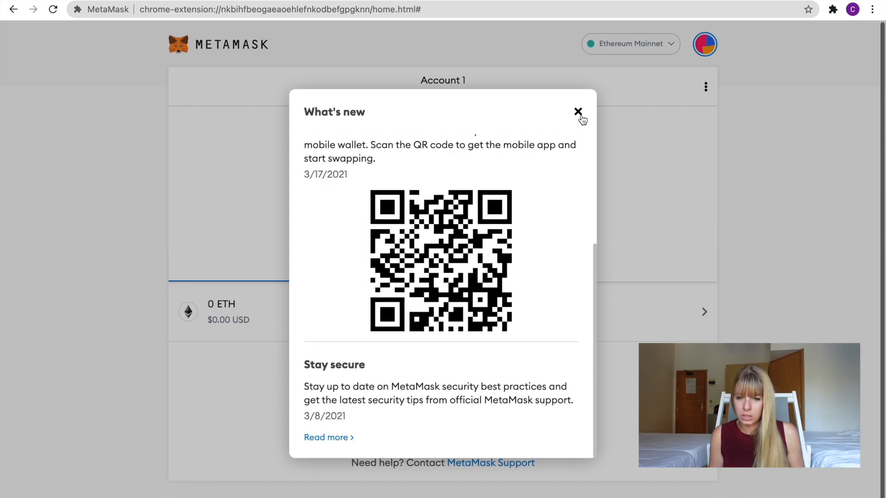
# - Dismiss the What's new popup to show Account 1 with 0 ETH
pyautogui.click(578, 112)
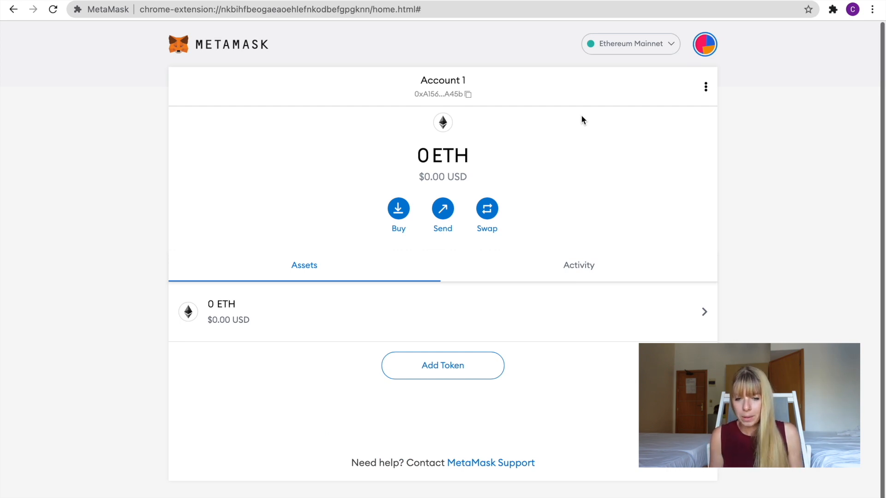
pyautogui.moveTo(599, 68)
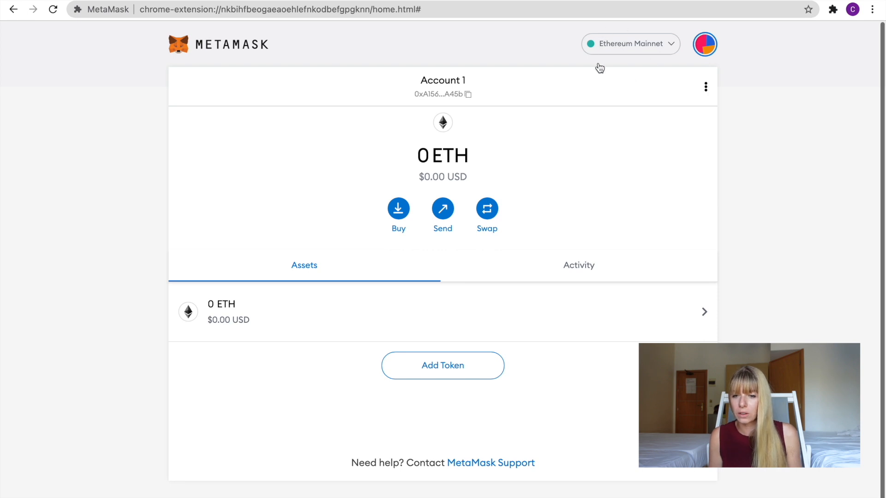
pyautogui.moveTo(586, 58)
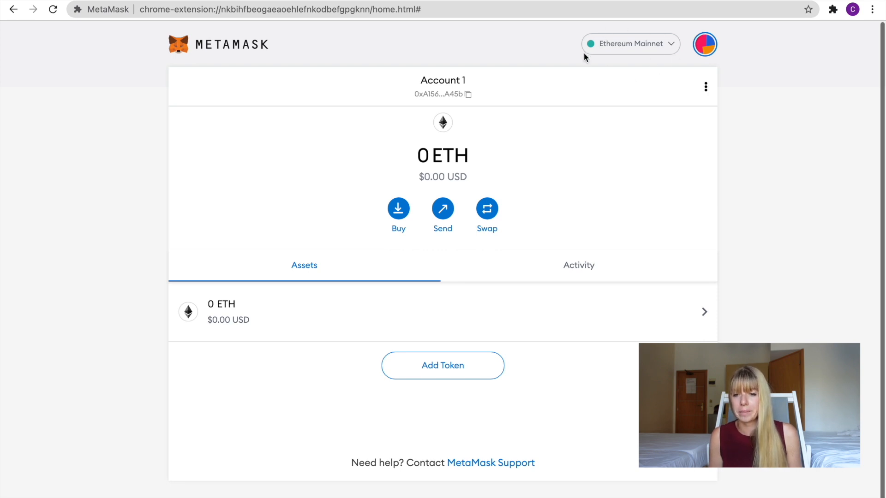
pyautogui.moveTo(663, 69)
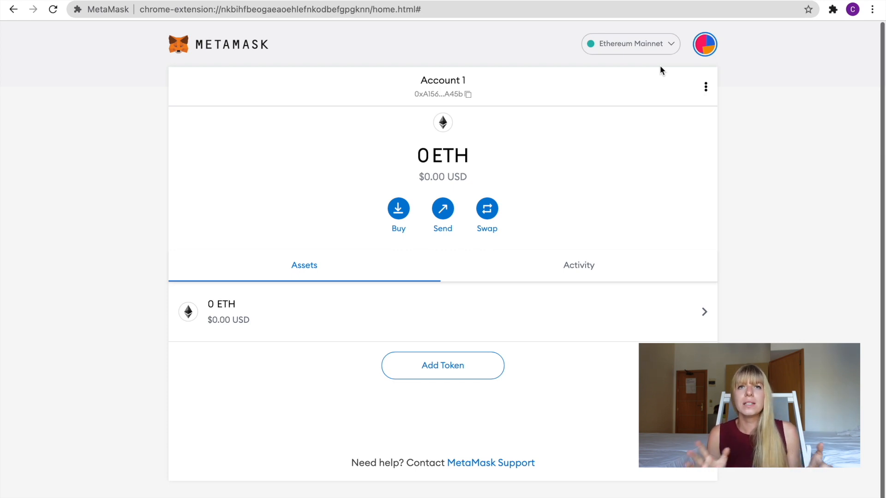
pyautogui.moveTo(755, 235)
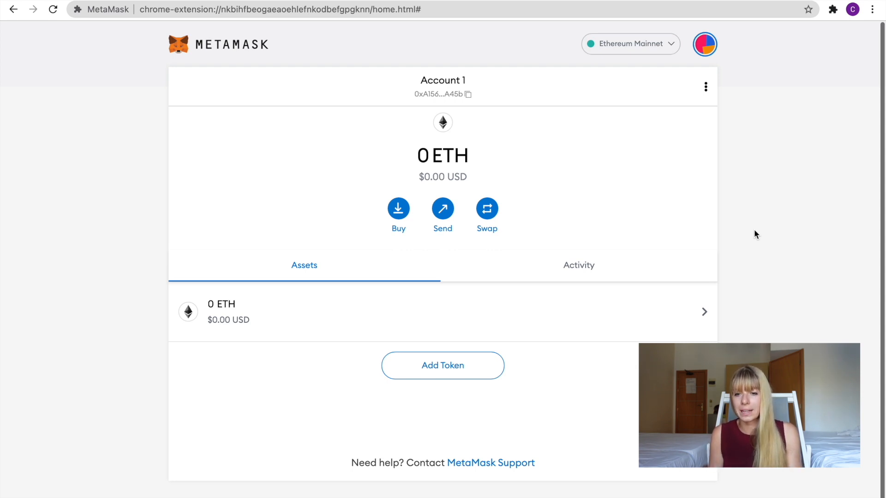
pyautogui.moveTo(607, 92)
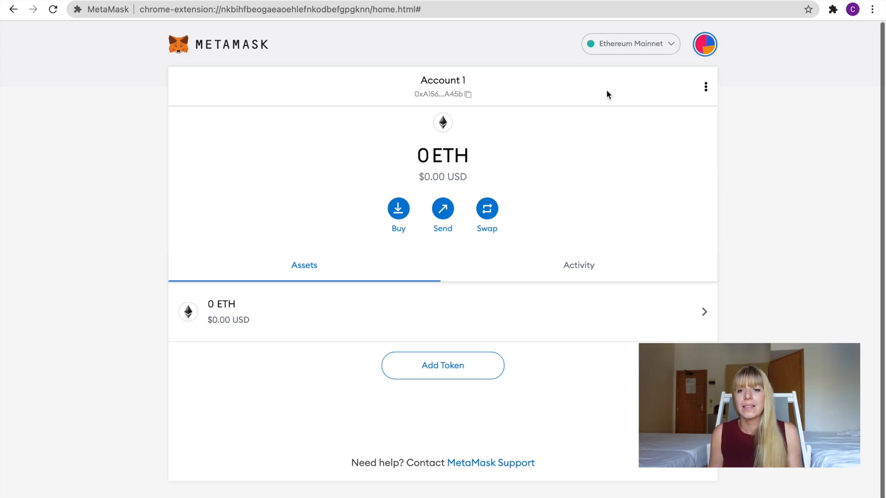
pyautogui.moveTo(568, 100)
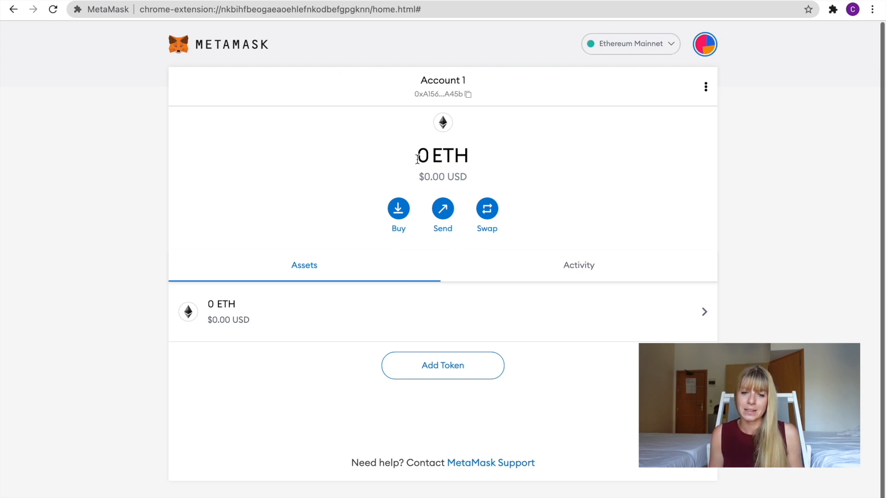
pyautogui.moveTo(500, 181)
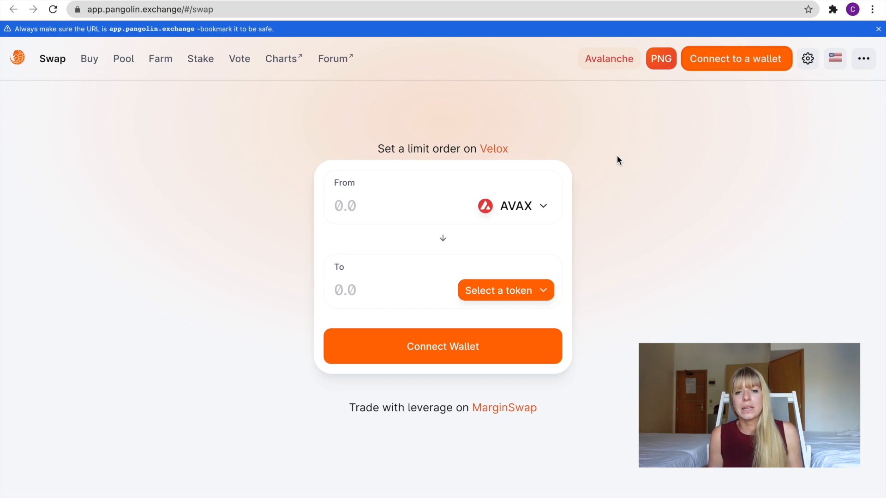
pyautogui.moveTo(187, 91)
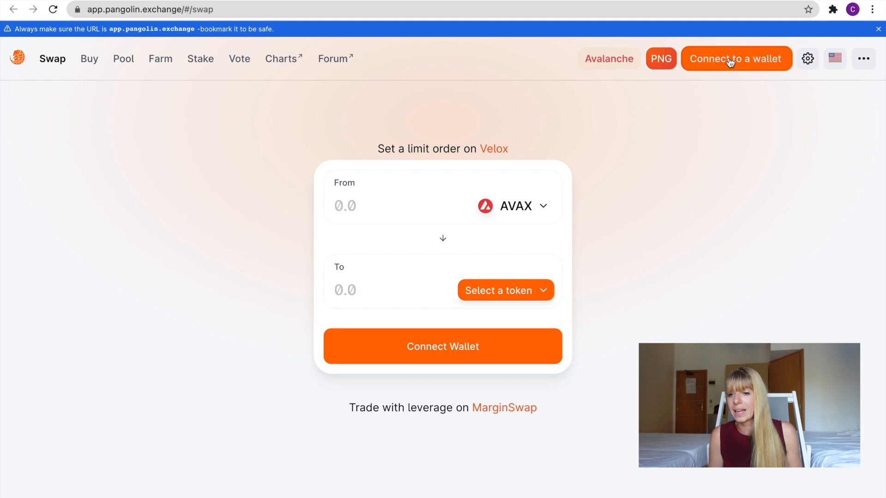
# - Connect MetaMask's Account 1 to Pangolin Exchange and approve the connection
pyautogui.click(736, 59)
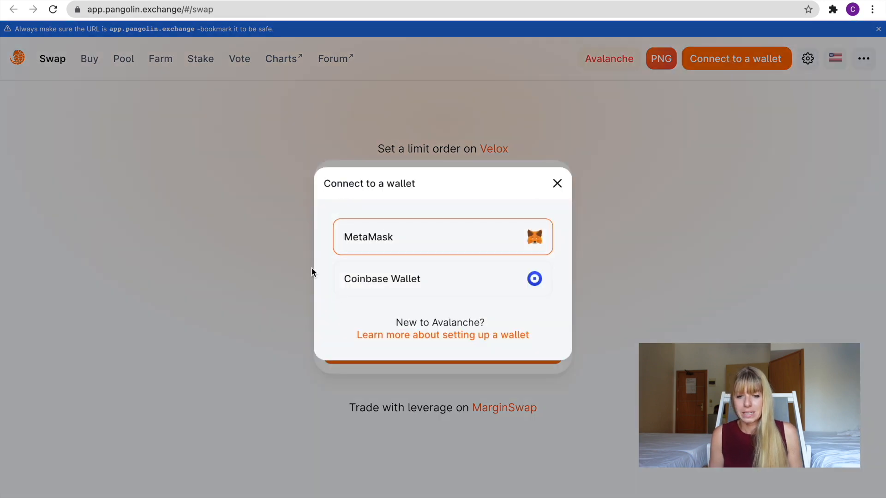
pyautogui.click(442, 236)
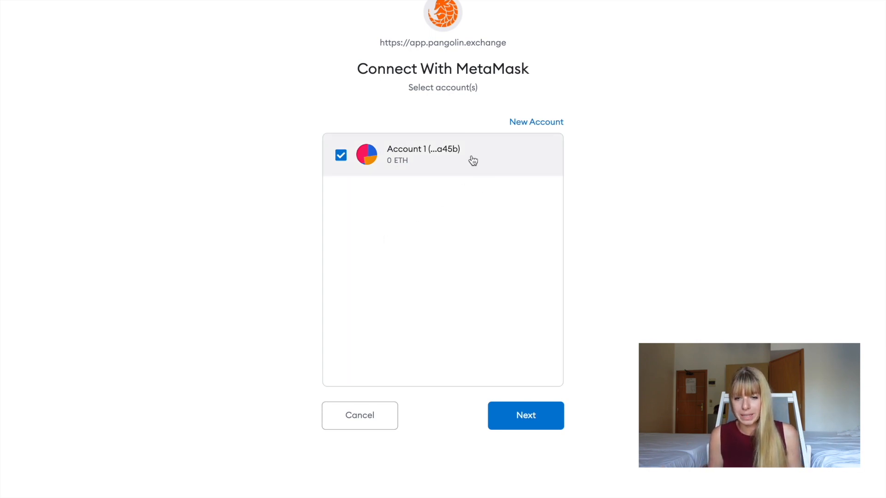
pyautogui.click(525, 415)
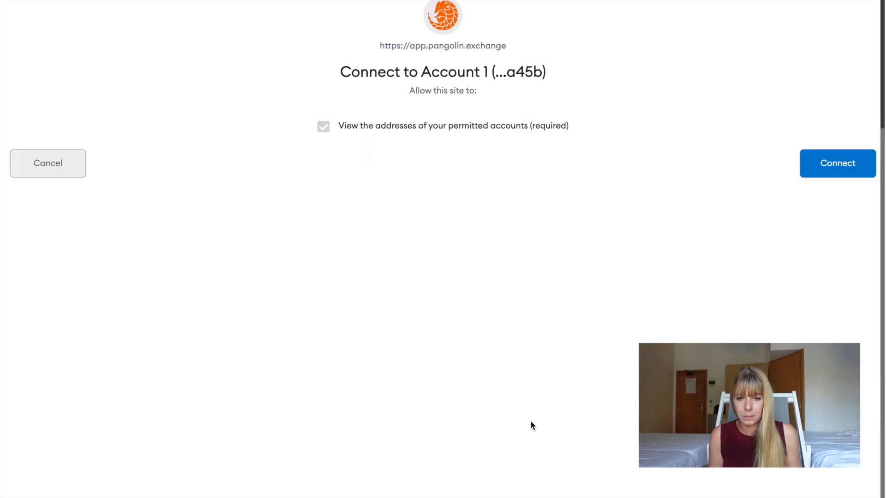
pyautogui.moveTo(641, 187)
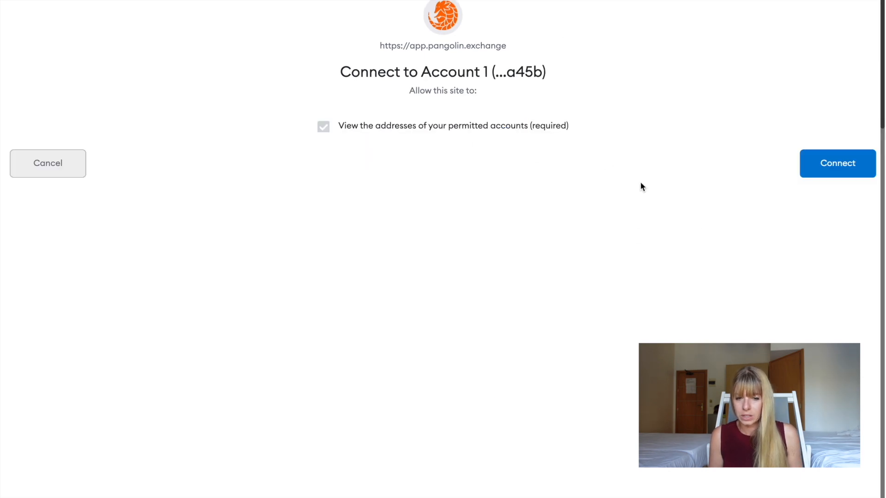
pyautogui.click(837, 163)
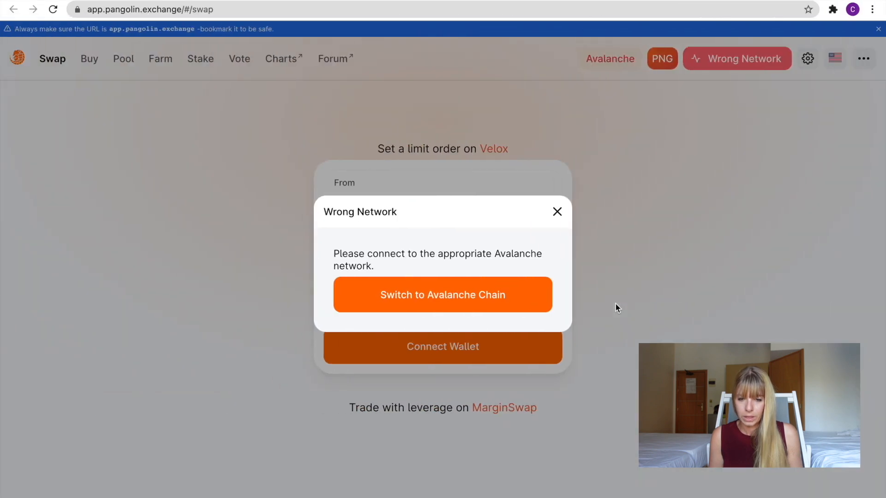
pyautogui.moveTo(365, 234)
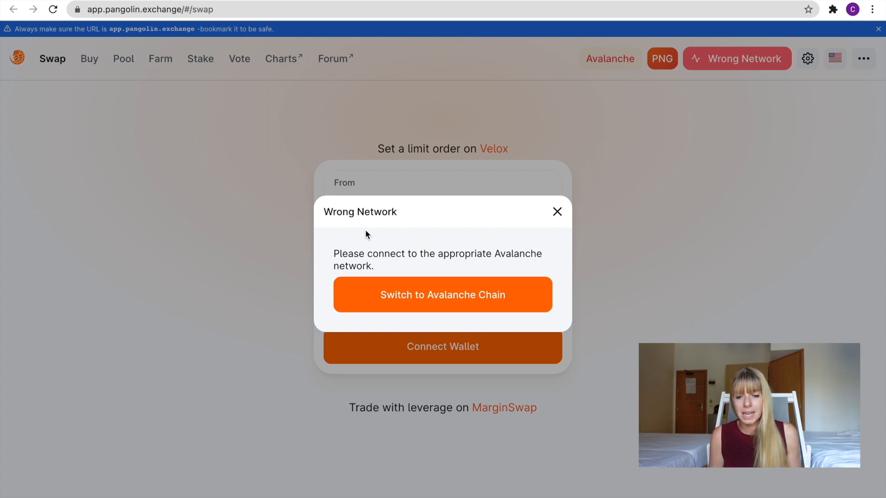
pyautogui.moveTo(482, 258)
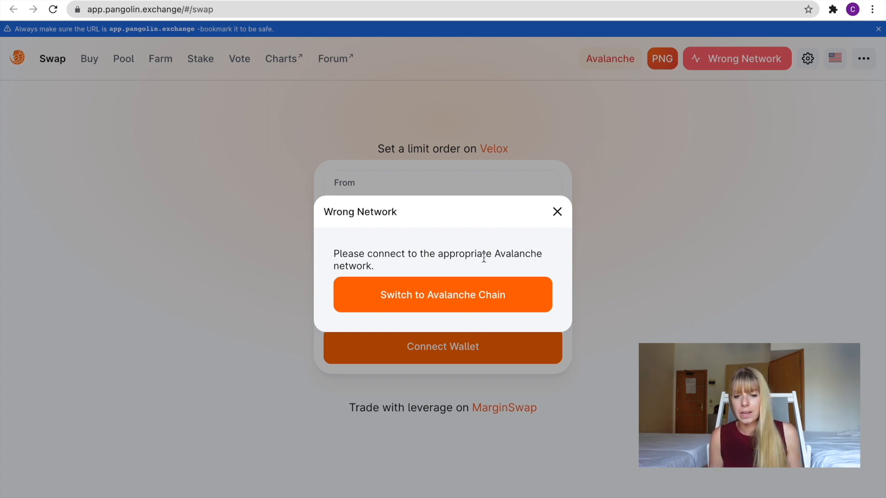
pyautogui.moveTo(477, 304)
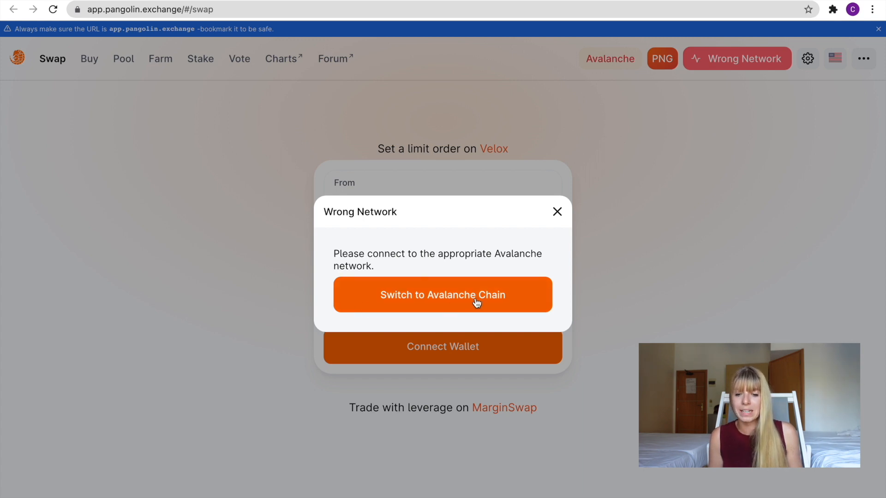
pyautogui.moveTo(457, 300)
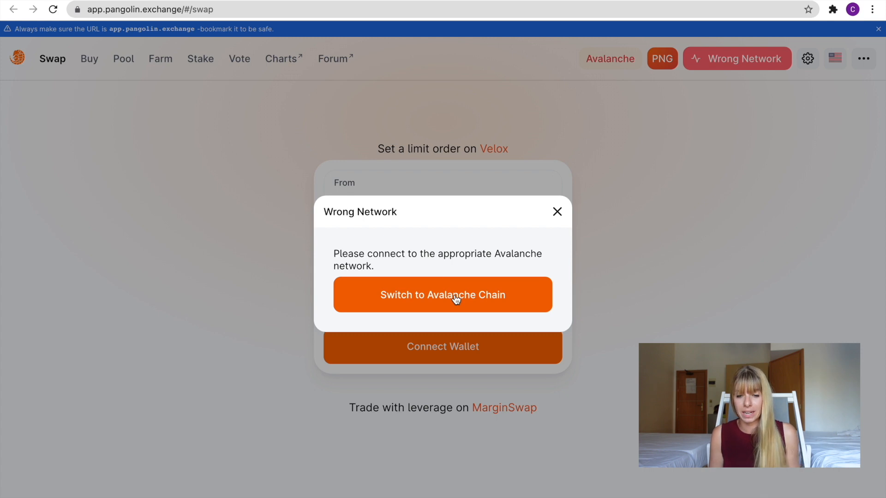
# - Switch Pangolin to Avalanche, approving the Avalanche Mainnet C-Chain network and the switch in MetaMask
pyautogui.click(443, 294)
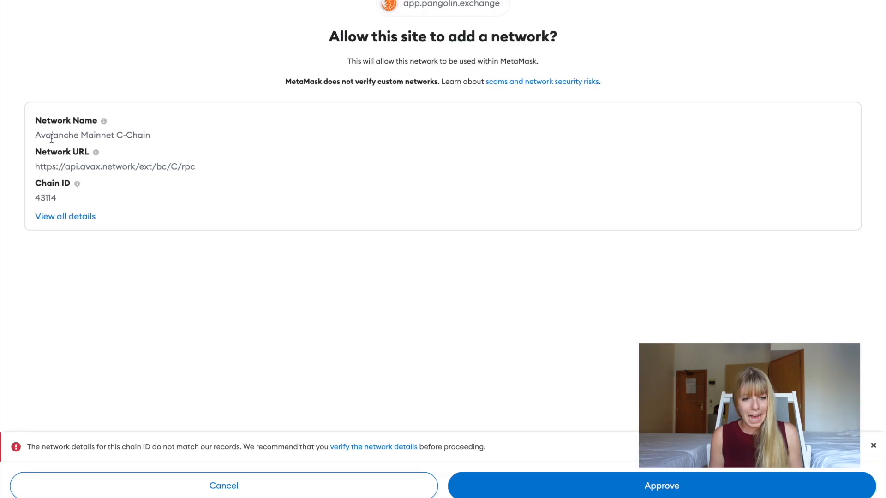
pyautogui.moveTo(15, 166)
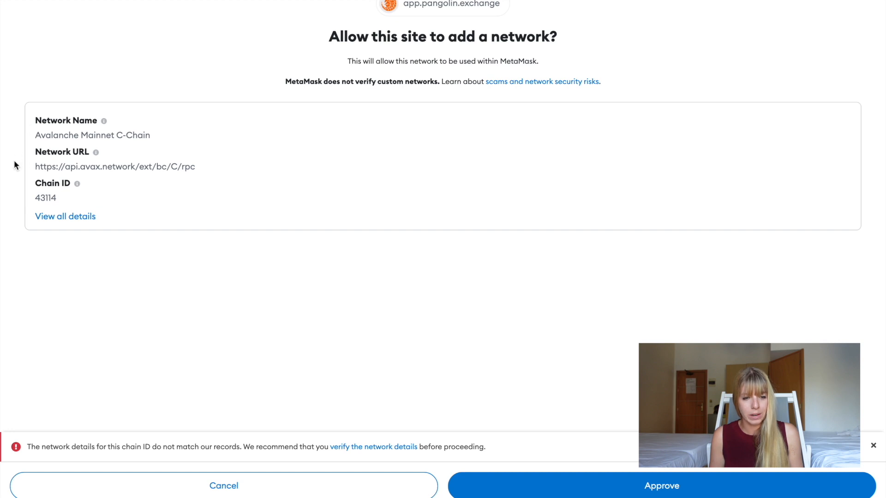
pyautogui.moveTo(215, 258)
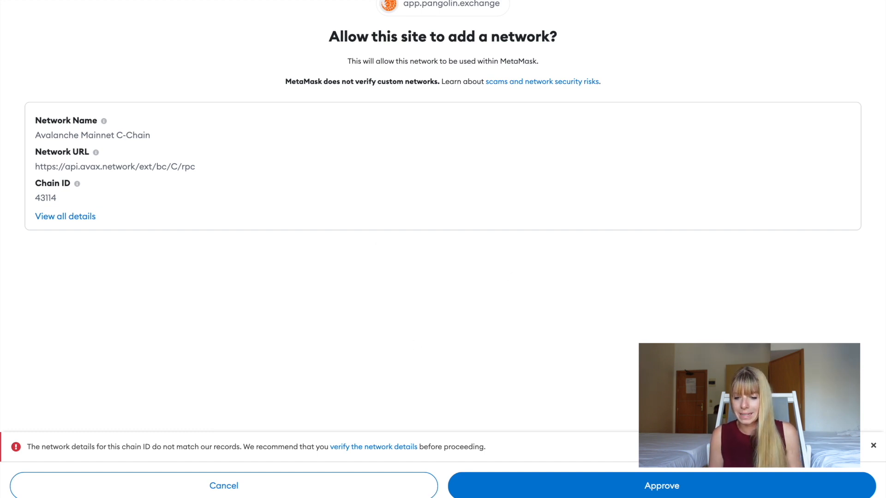
pyautogui.click(660, 486)
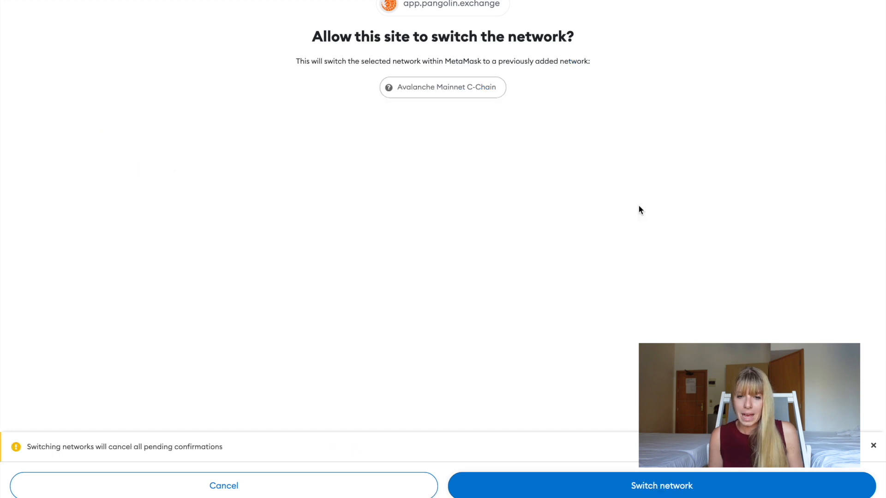
pyautogui.moveTo(555, 84)
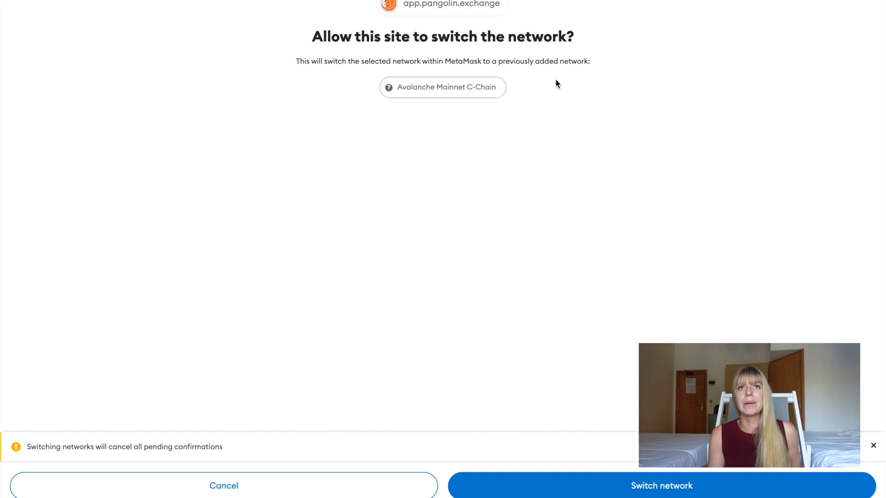
pyautogui.moveTo(625, 262)
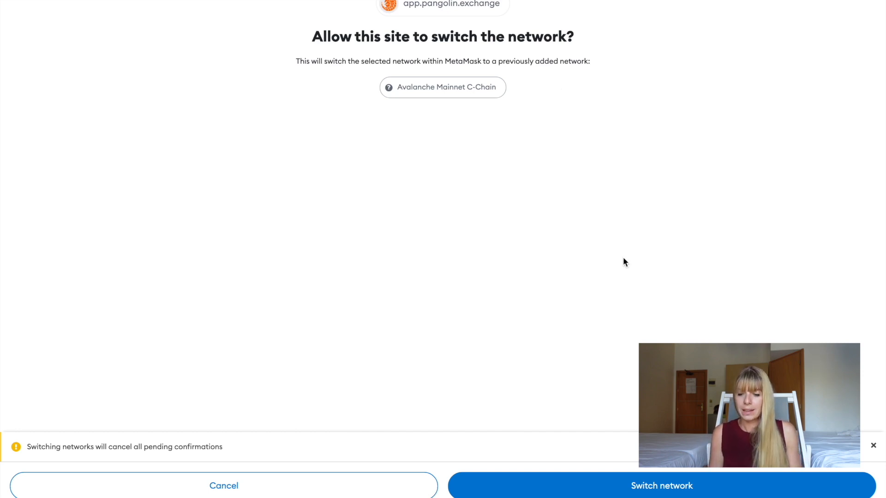
pyautogui.click(661, 486)
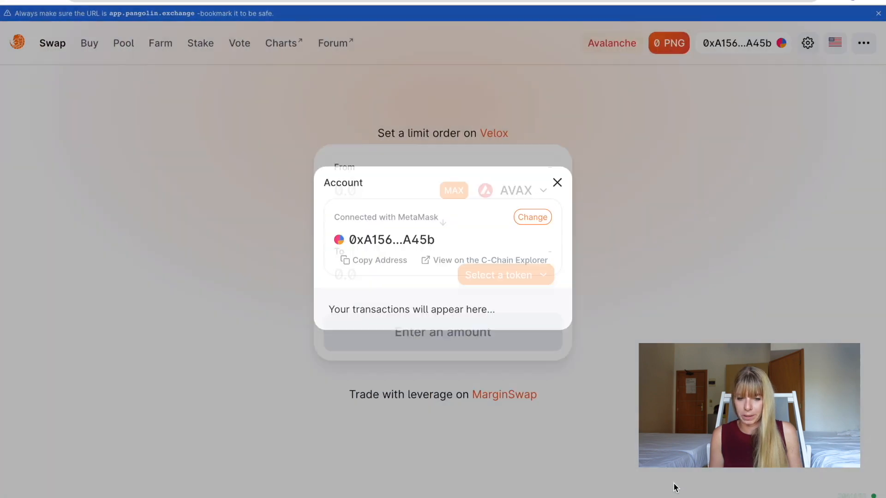
# - Close the account details and check MetaMask's network dropdown shows Avalanche Mainnet C-Chain with 0 AVAX
pyautogui.click(557, 182)
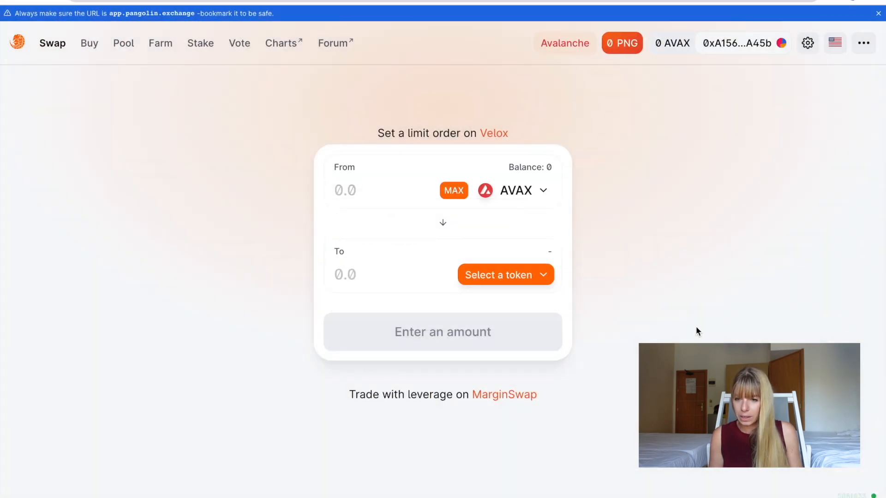
pyautogui.moveTo(715, 69)
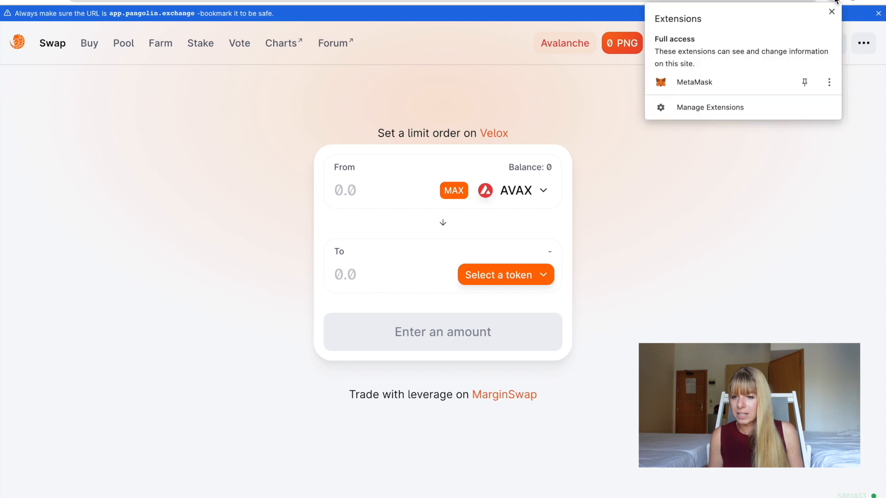
pyautogui.click(804, 82)
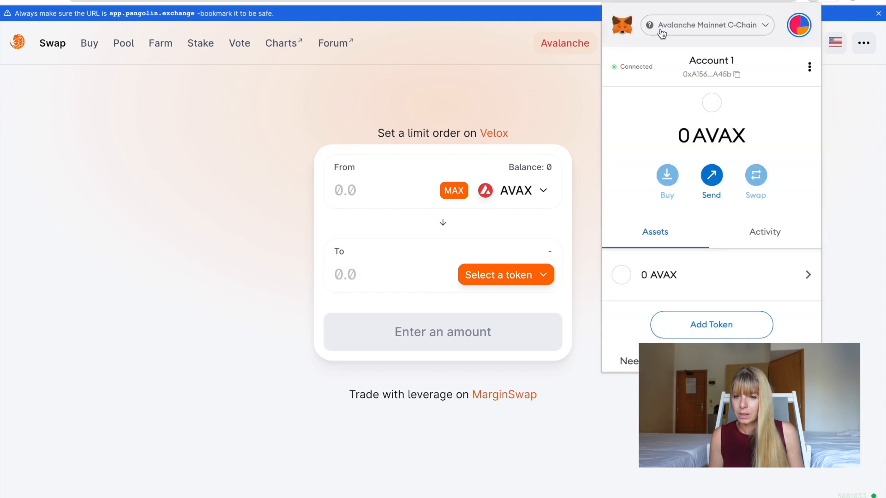
pyautogui.moveTo(673, 48)
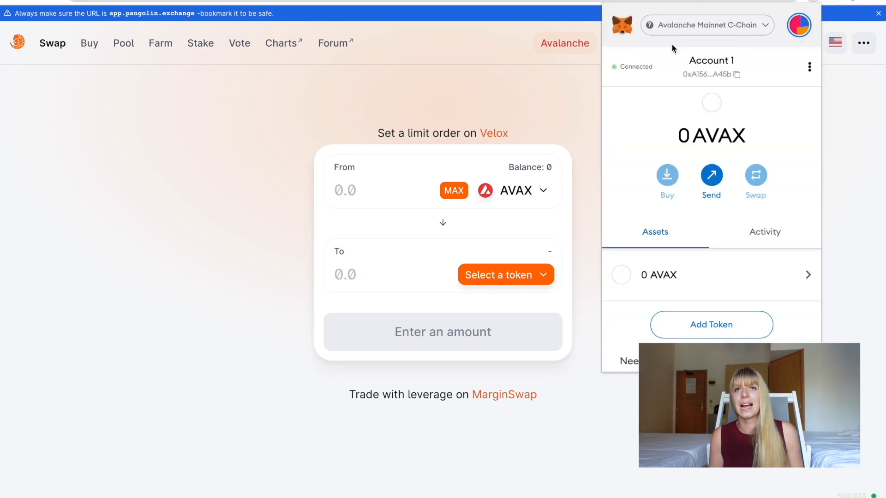
pyautogui.click(707, 24)
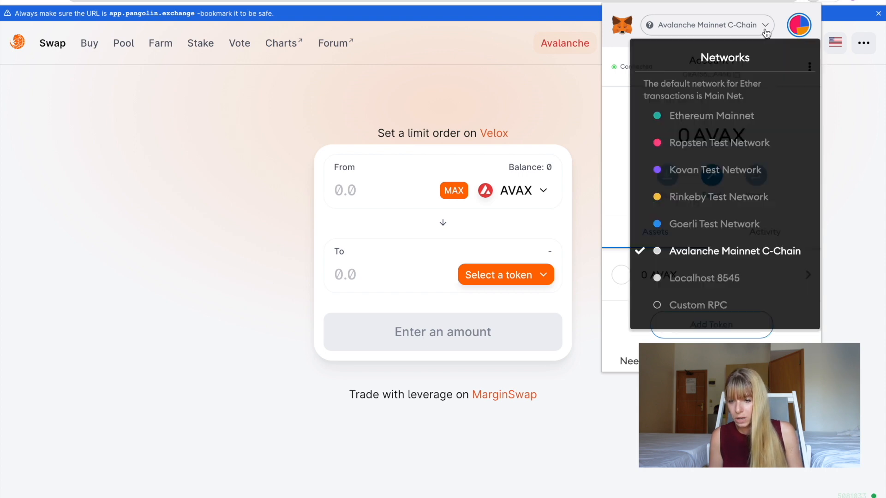
pyautogui.moveTo(707, 116)
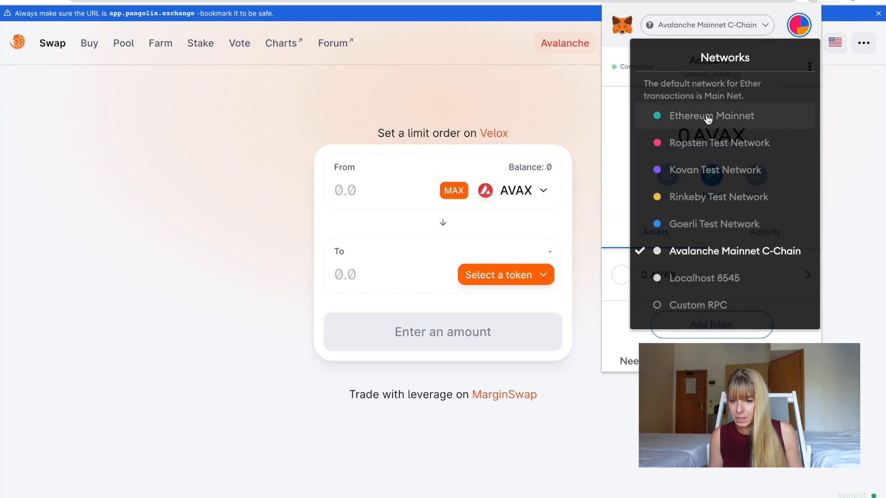
pyautogui.moveTo(704, 161)
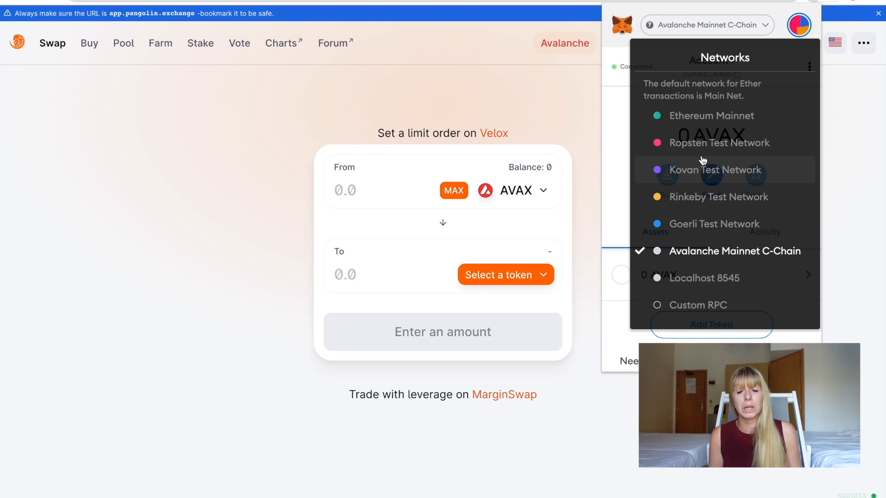
pyautogui.moveTo(618, 129)
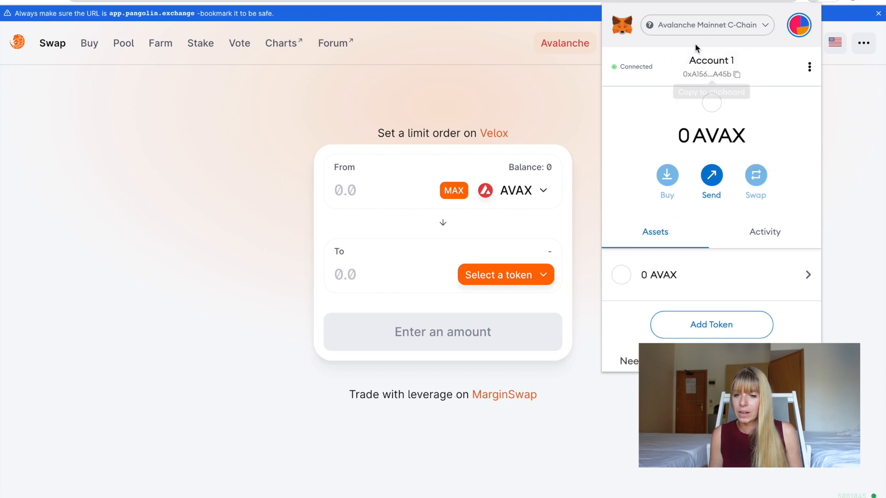
pyautogui.moveTo(761, 99)
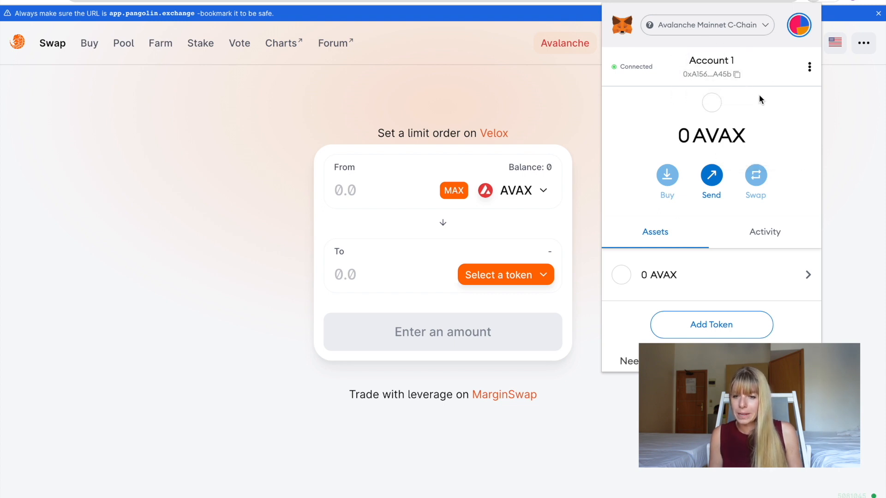
pyautogui.moveTo(747, 92)
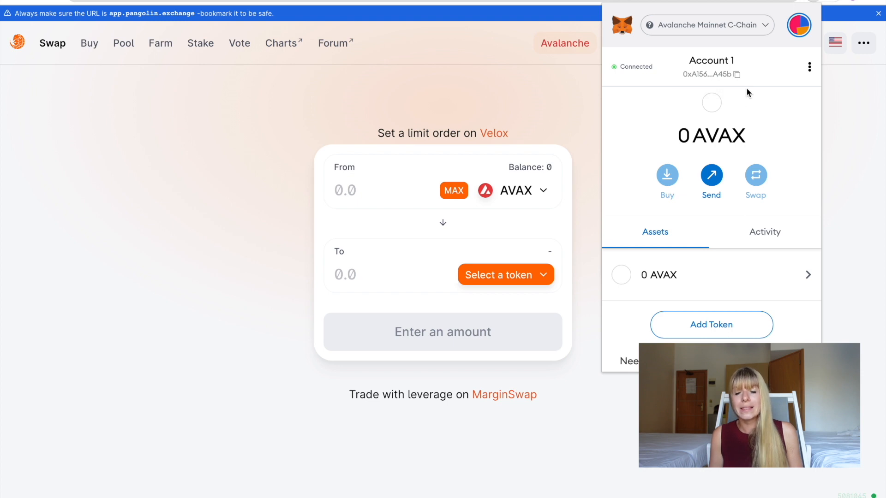
pyautogui.moveTo(739, 74)
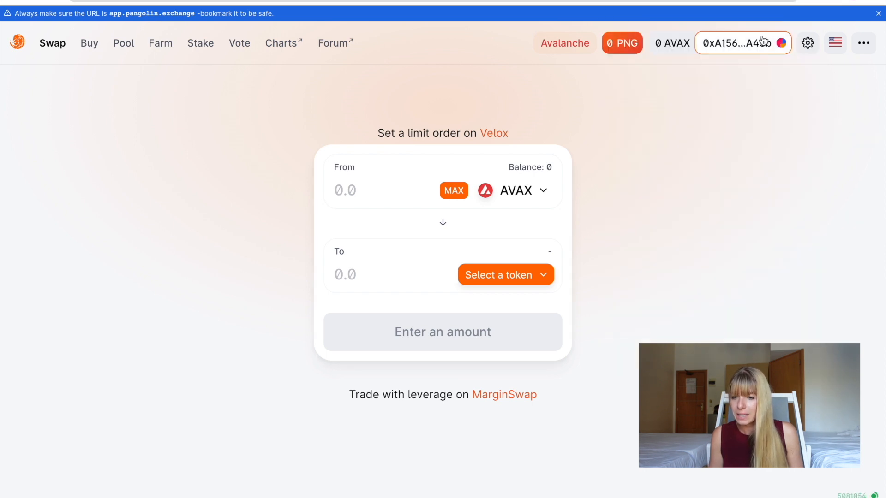
pyautogui.moveTo(739, 72)
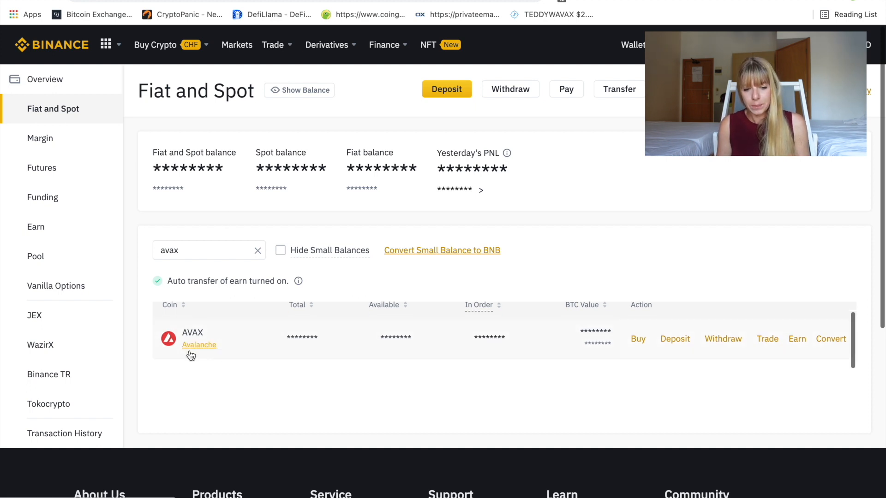
# - Start an AVAX withdrawal in Binance and copy Account 1's address from MetaMask
pyautogui.click(723, 339)
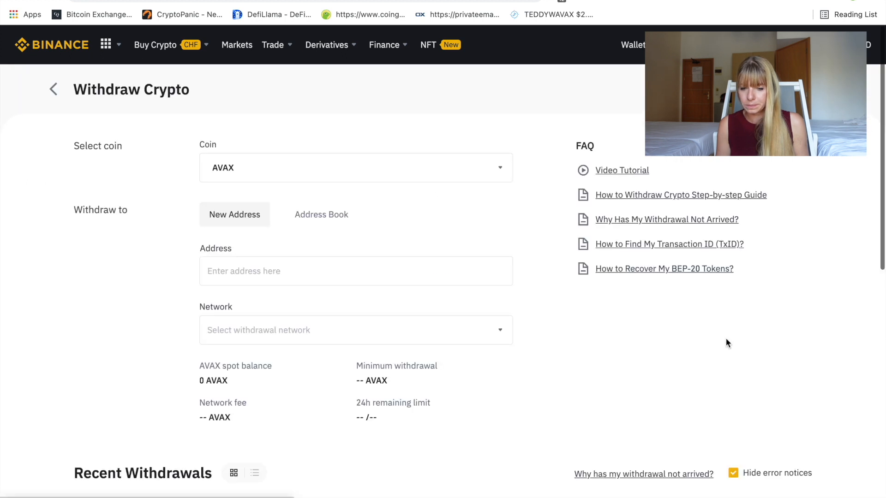
pyautogui.click(356, 270)
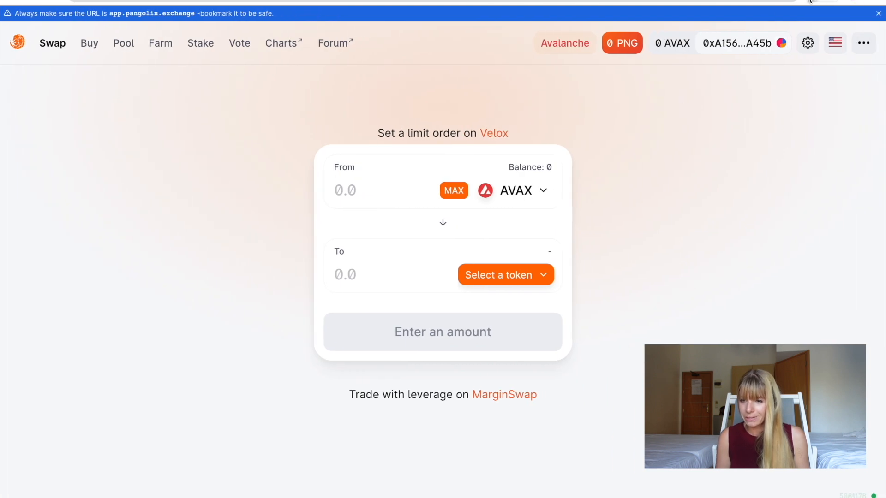
pyautogui.click(782, 43)
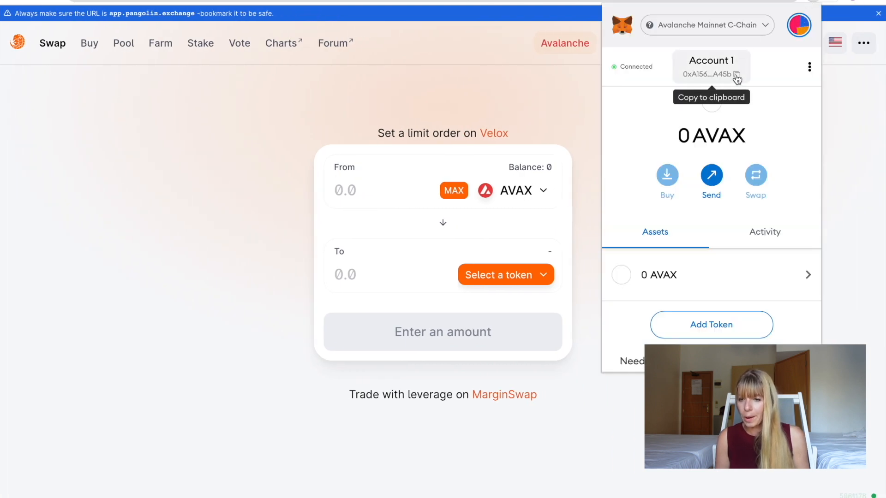
pyautogui.click(736, 74)
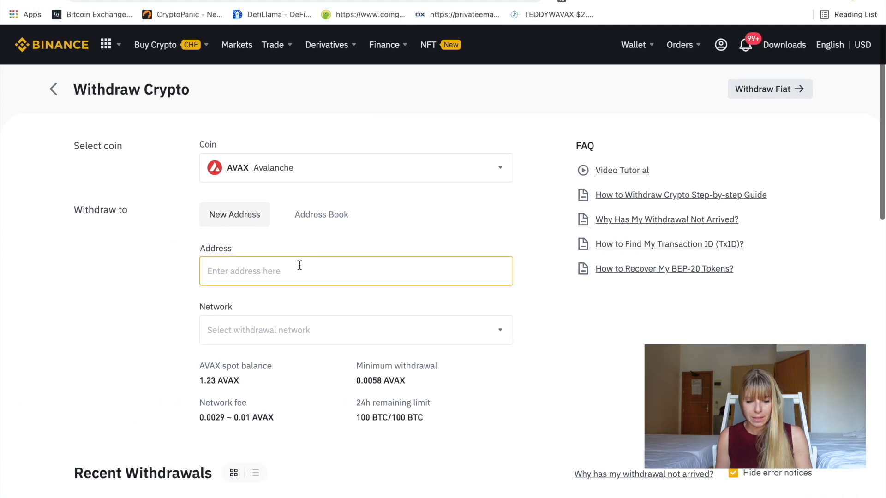
# - Fill the withdrawal with the 0xA156…A45b address, AVAXC AVAX C-Chain network and 0.5 AVAX
pyautogui.write('0xA1562b6956DC0D8D31AdF35039c0528C4DA4A45b')
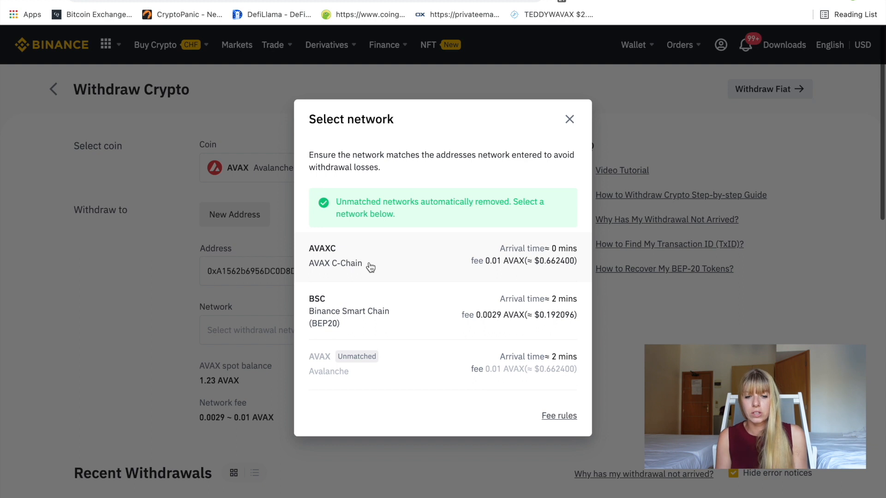
pyautogui.moveTo(344, 257)
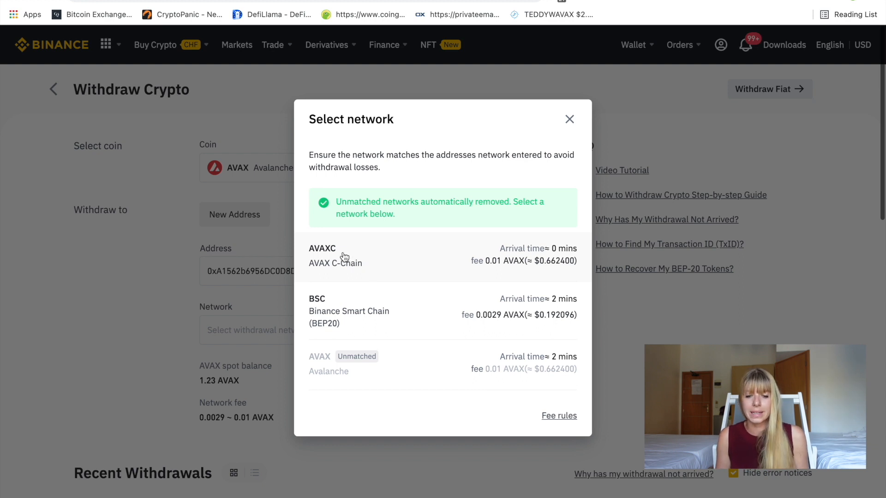
pyautogui.click(335, 256)
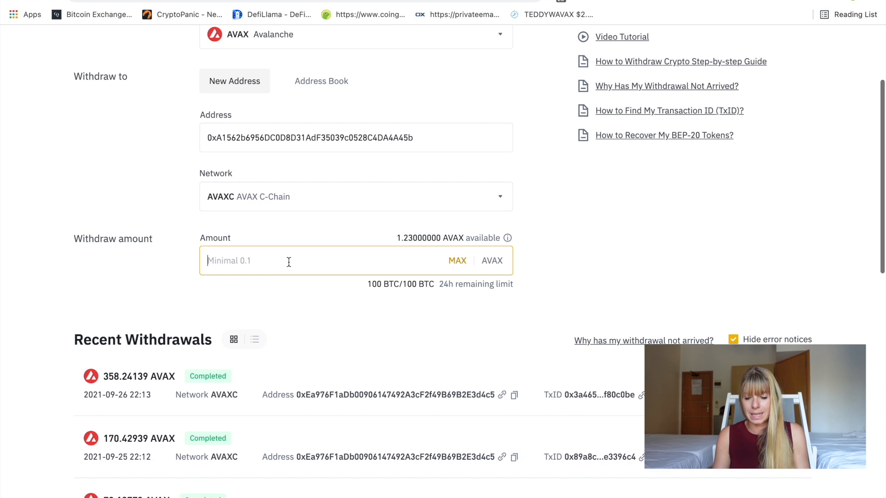
pyautogui.write('0.5')
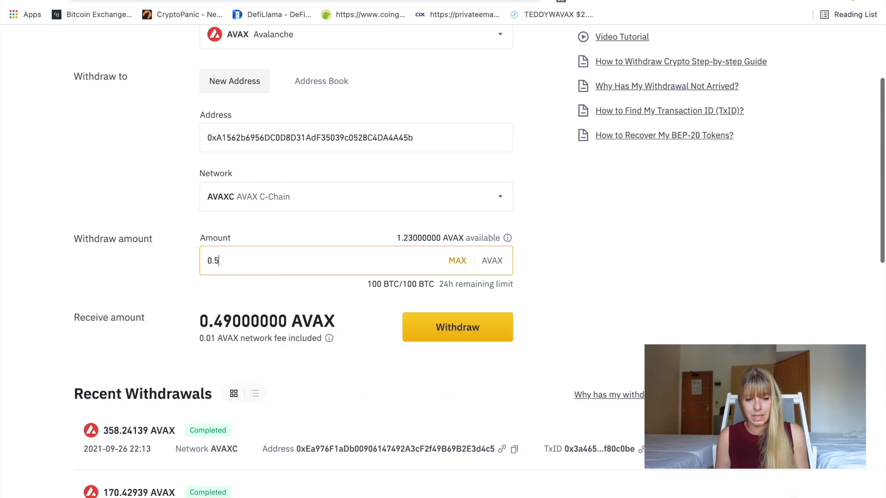
pyautogui.scroll(-3)
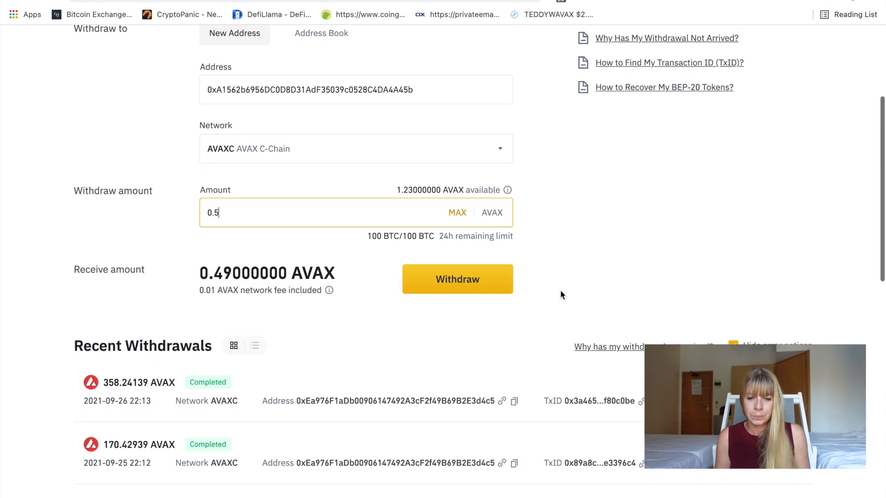
pyautogui.moveTo(464, 289)
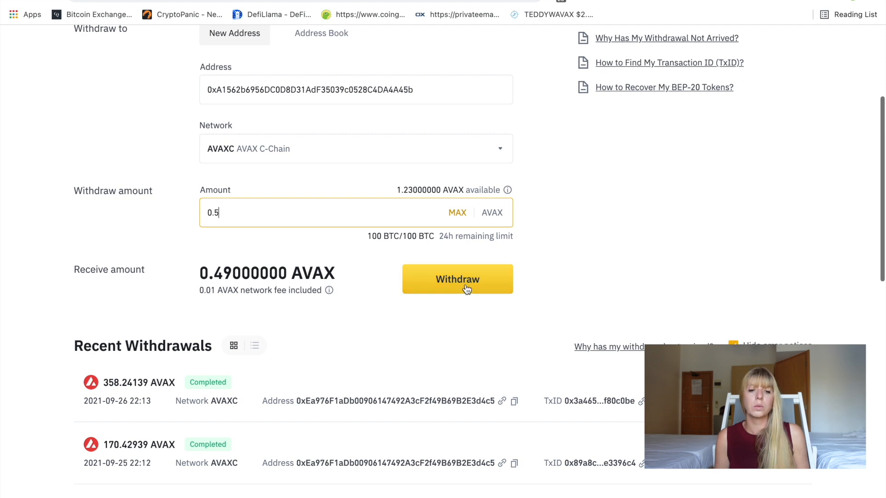
# - Submit the 0.5 AVAX withdrawal and confirm its details in the Withdrawal dialog
pyautogui.click(456, 279)
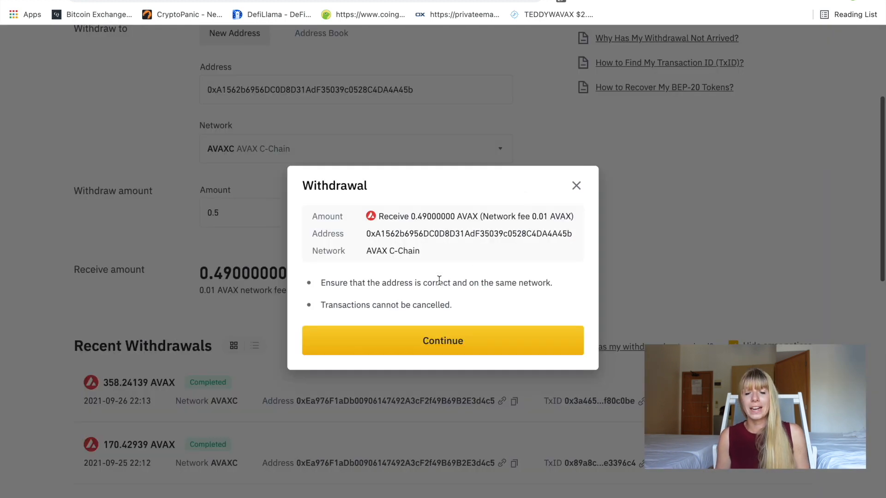
pyautogui.click(442, 341)
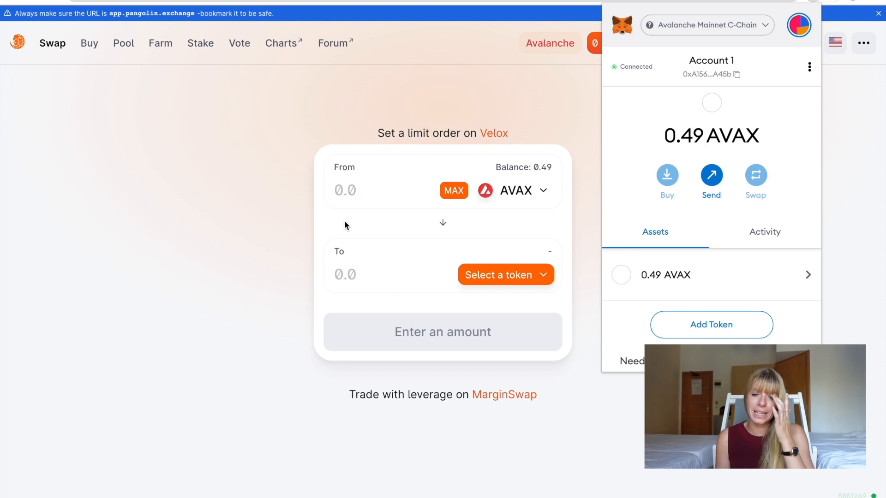
pyautogui.moveTo(633, 164)
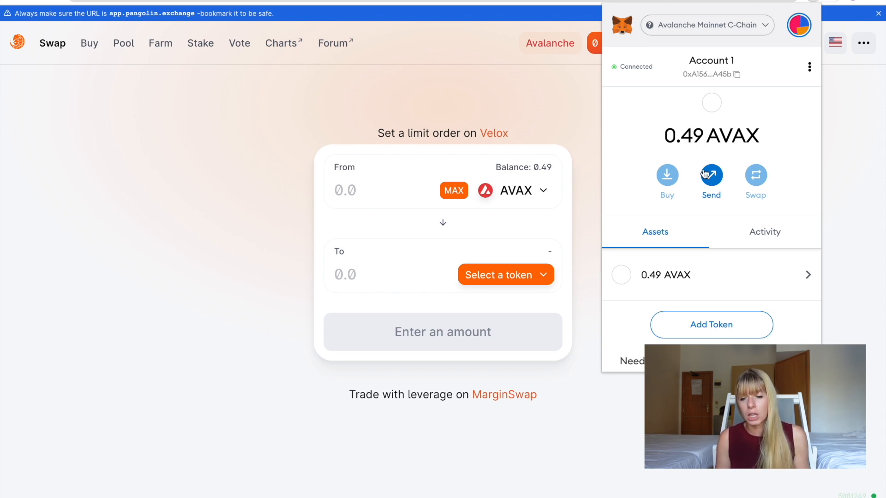
pyautogui.moveTo(694, 145)
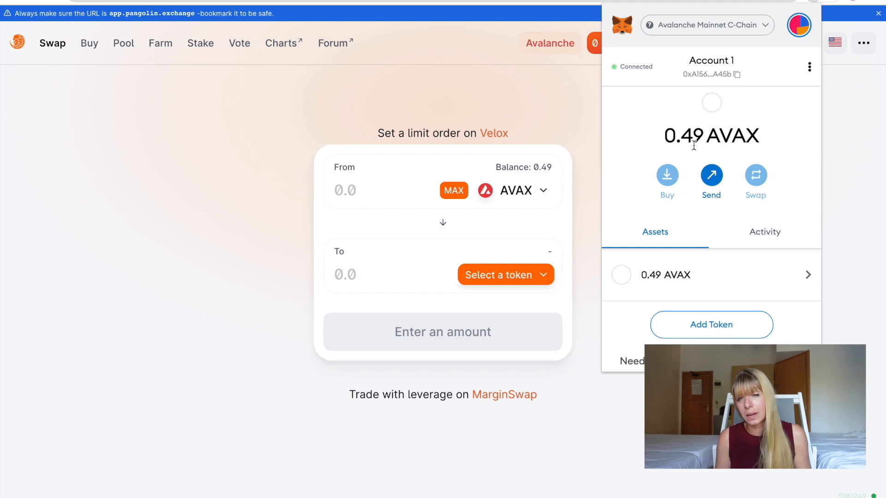
pyautogui.moveTo(700, 146)
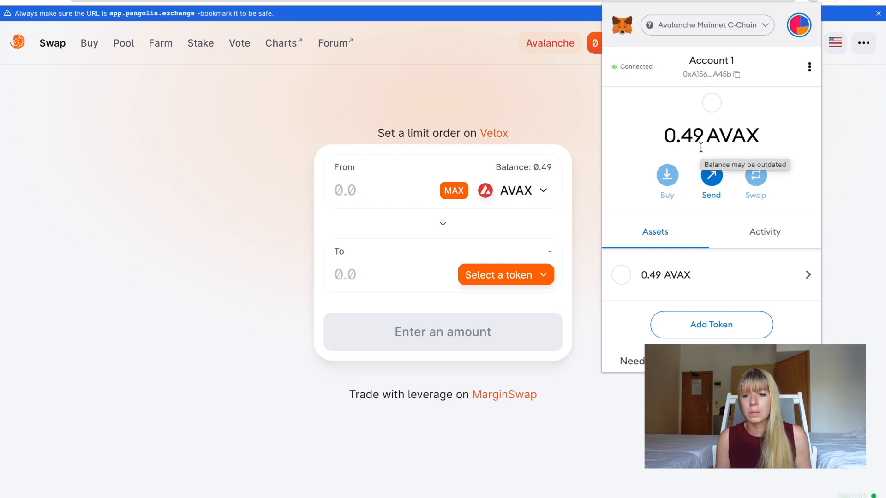
pyautogui.moveTo(598, 190)
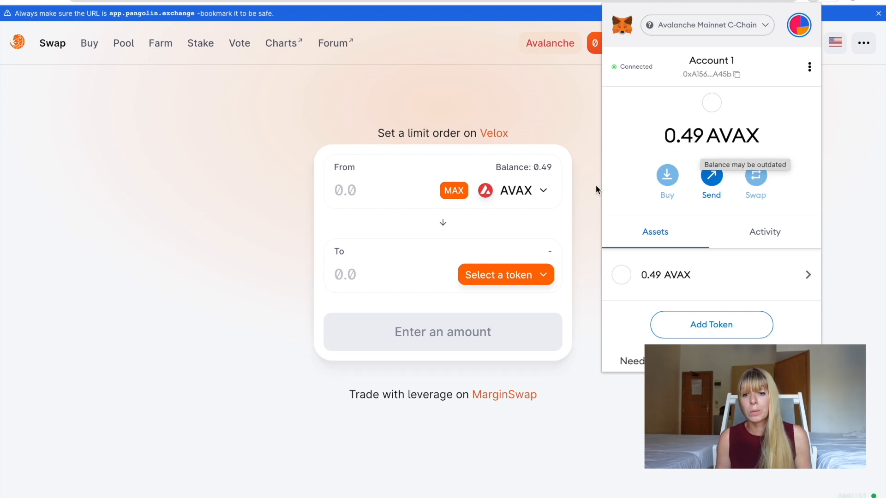
pyautogui.moveTo(610, 123)
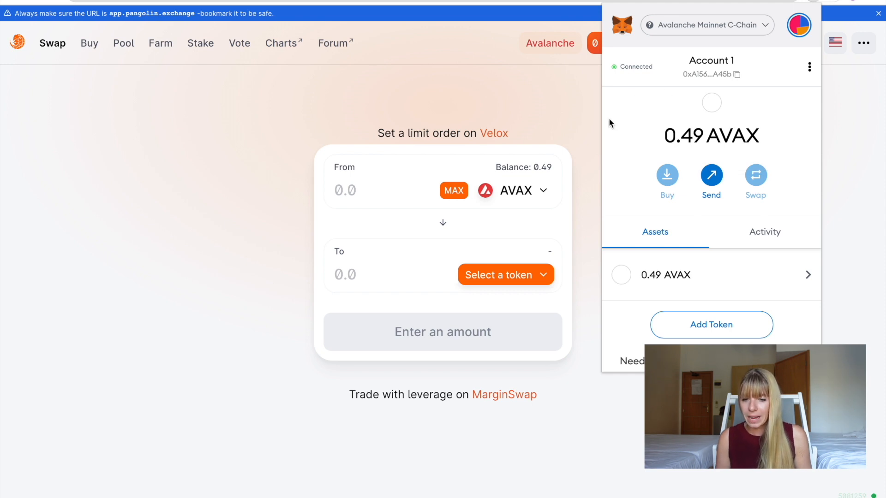
pyautogui.moveTo(661, 30)
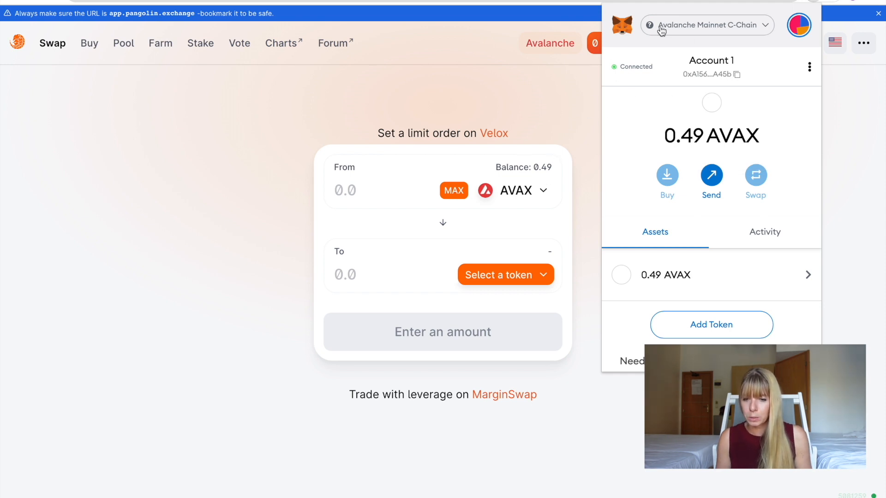
# - Close the MetaMask popup after checking the 0.49 AVAX balance arrived
pyautogui.click(499, 87)
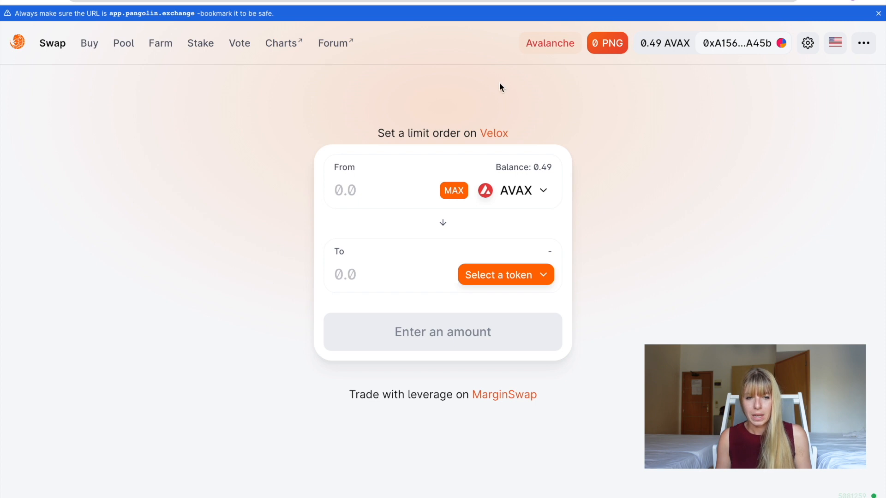
pyautogui.moveTo(550, 185)
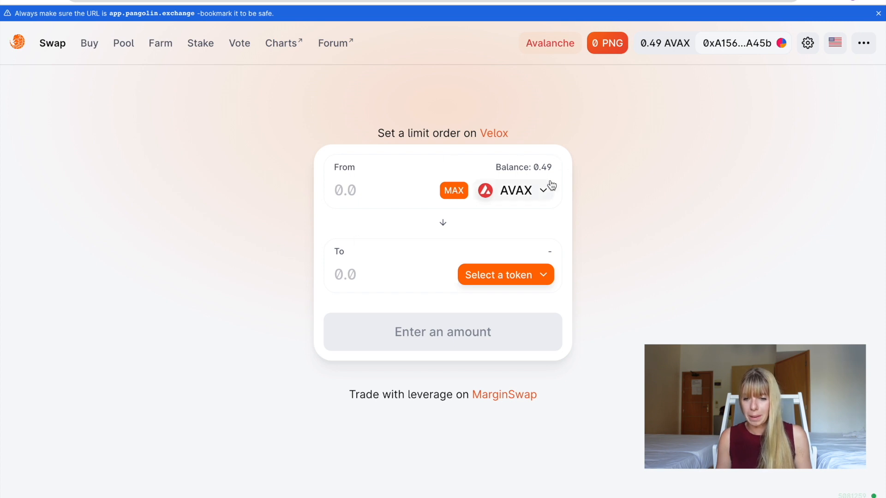
pyautogui.moveTo(532, 181)
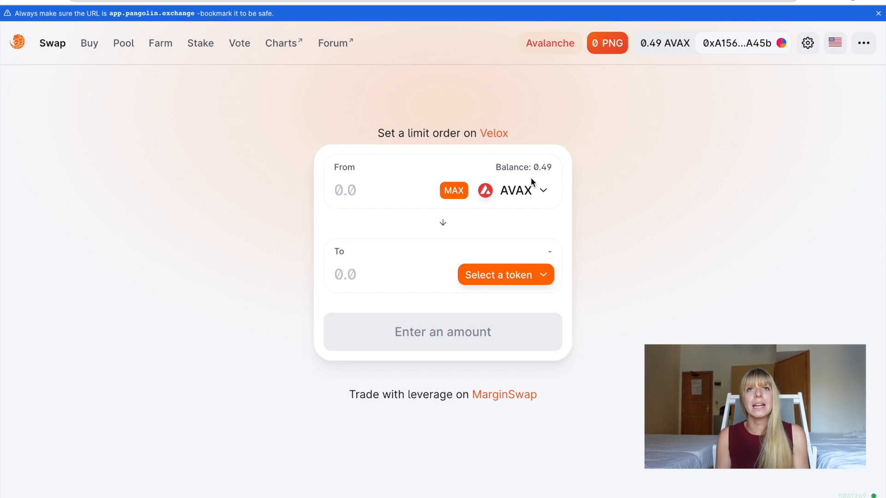
pyautogui.moveTo(510, 259)
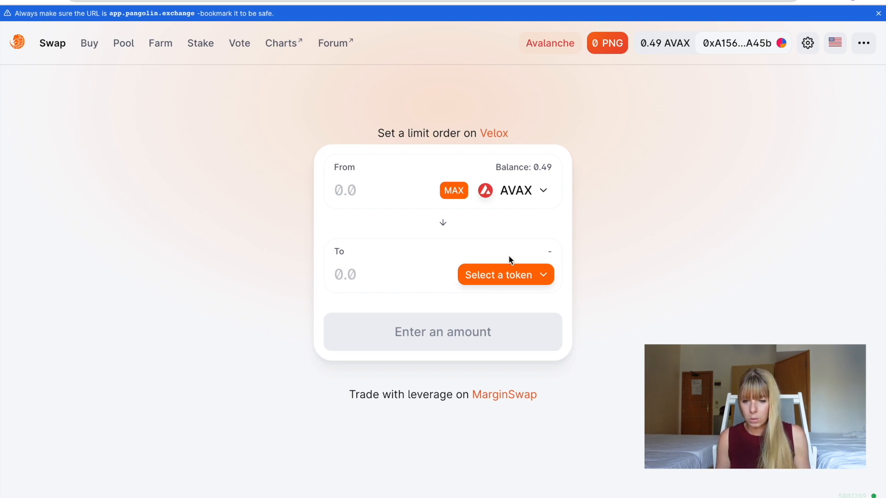
# - Search the To token picker on Pangolin for 'teddy'
pyautogui.click(505, 275)
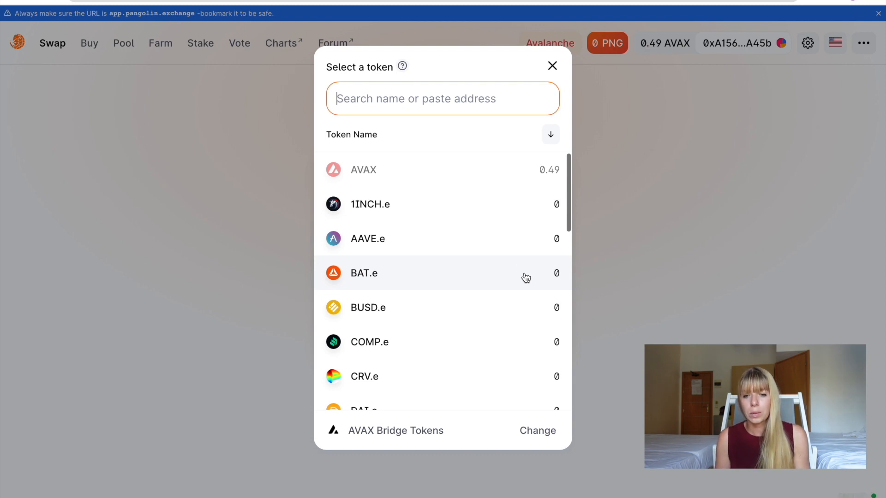
pyautogui.write('teddy')
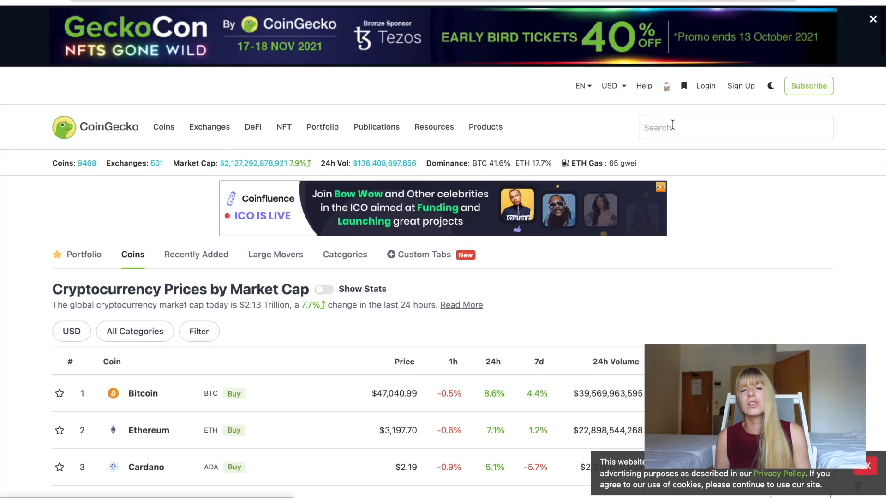
# - Find Teddy (TEDDY) on CoinGecko and copy its Avalanche contract address
pyautogui.click(736, 126)
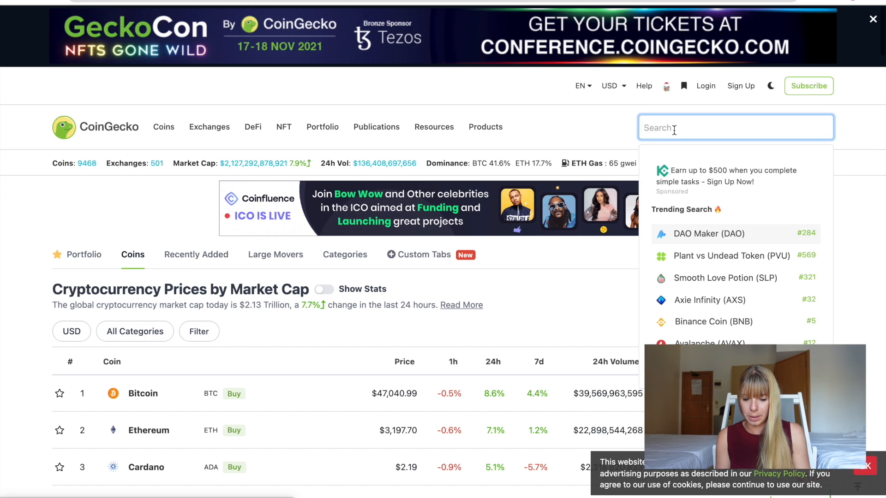
pyautogui.write('teddy')
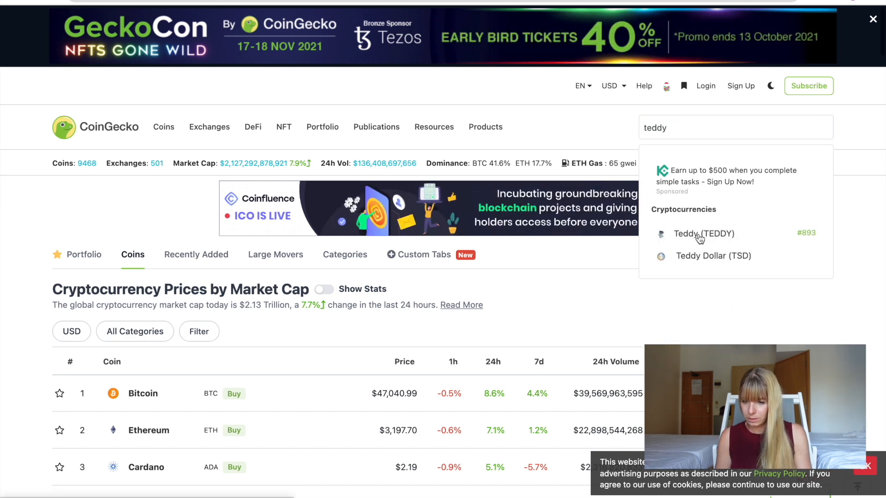
pyautogui.click(704, 234)
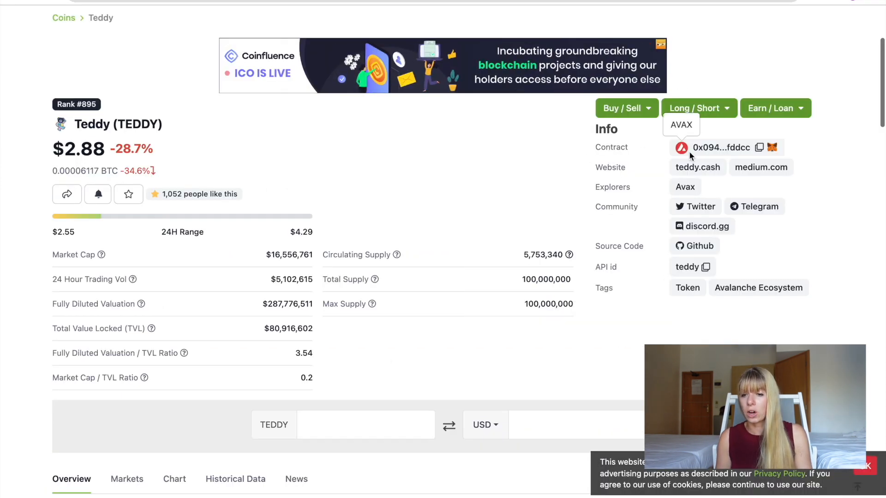
pyautogui.click(751, 148)
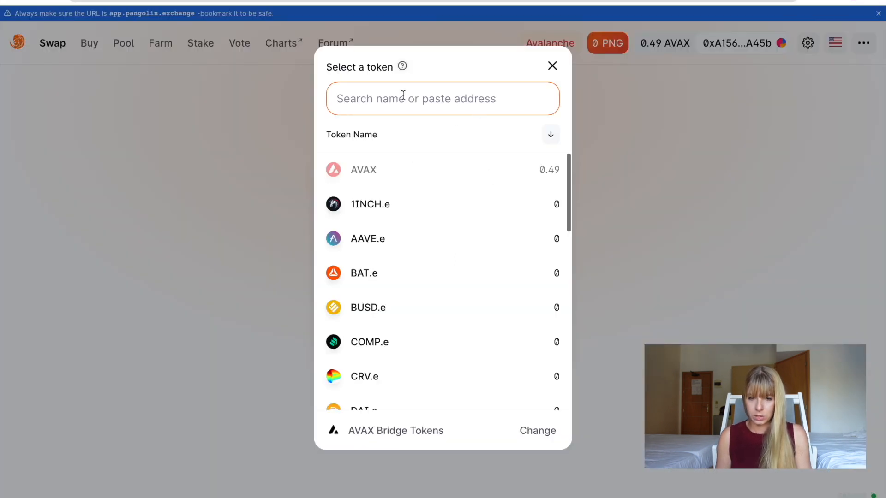
# - Import TEDDY into Pangolin's token list by its pasted contract address
pyautogui.write('2D99711A1485FB94d4395801C6d0fdDcC')
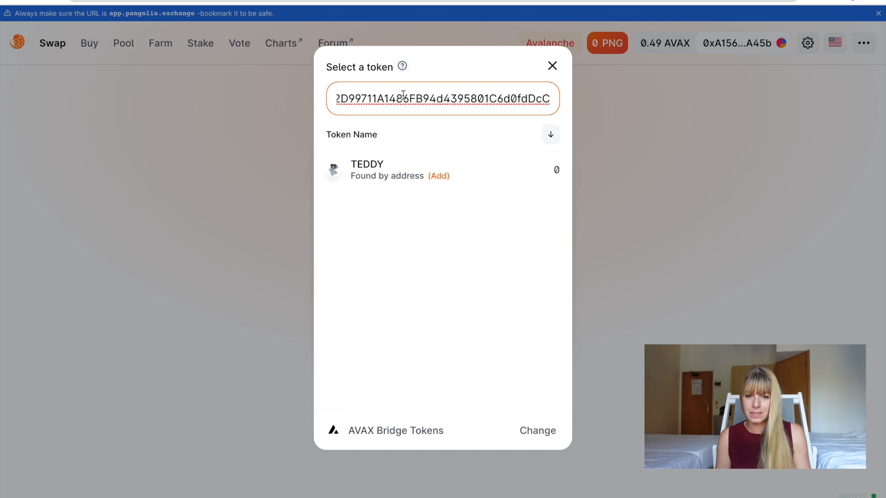
pyautogui.moveTo(363, 197)
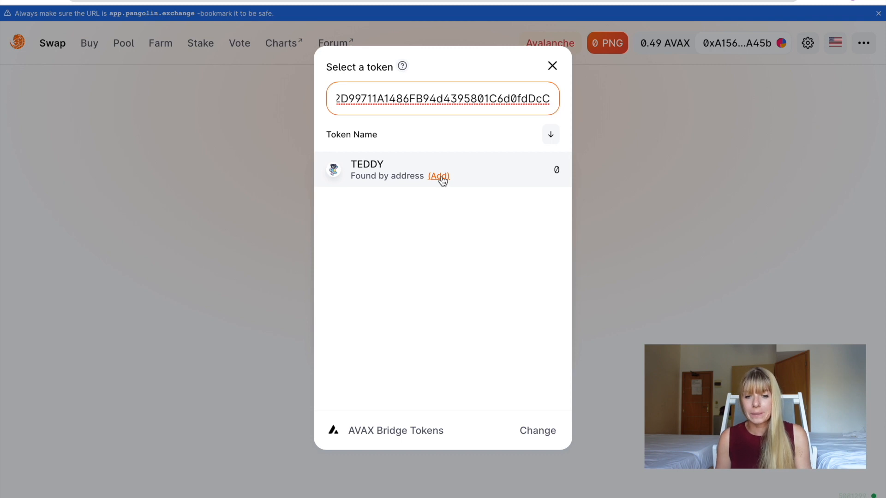
pyautogui.click(440, 176)
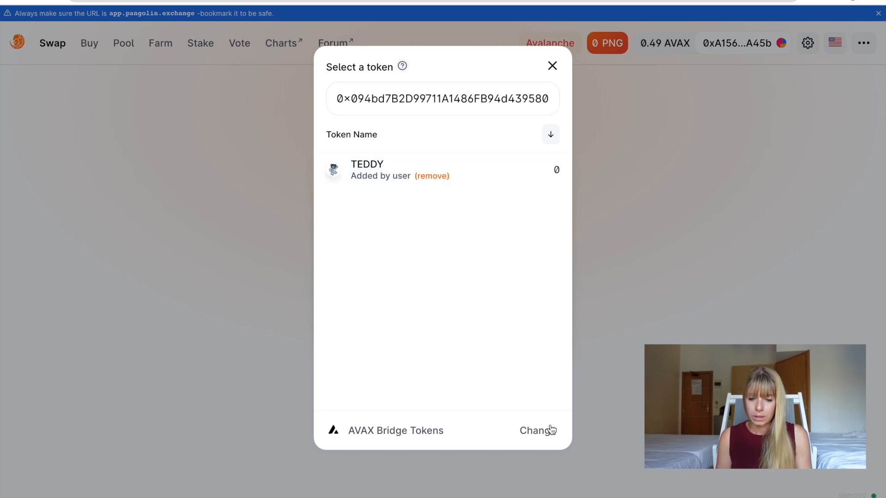
pyautogui.click(552, 66)
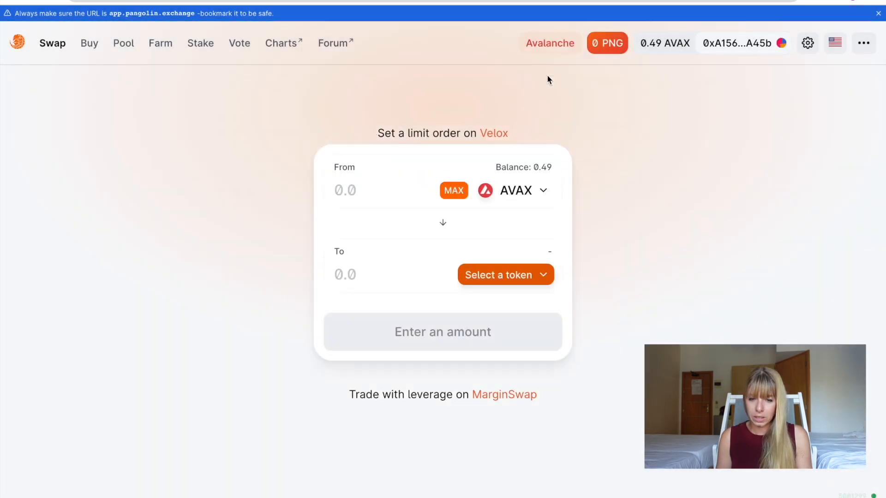
# - Choose TEDDY as the token to receive for AVAX in the swap form
pyautogui.click(505, 275)
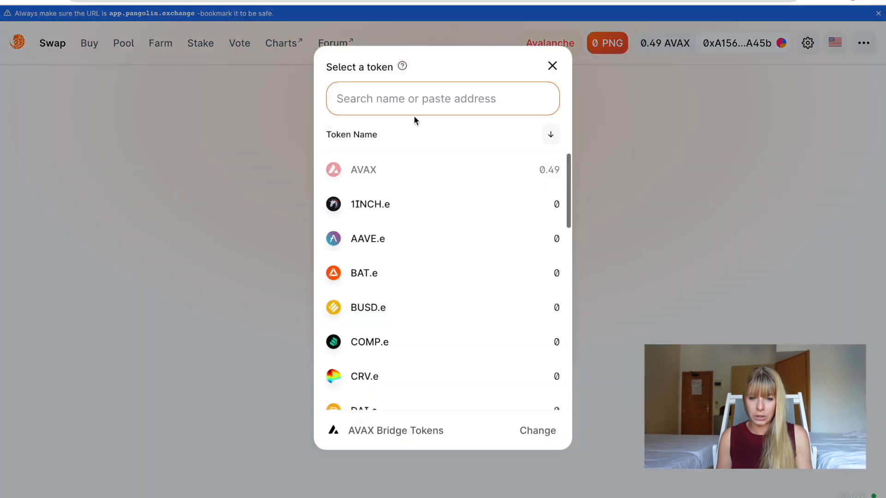
pyautogui.write('teddy')
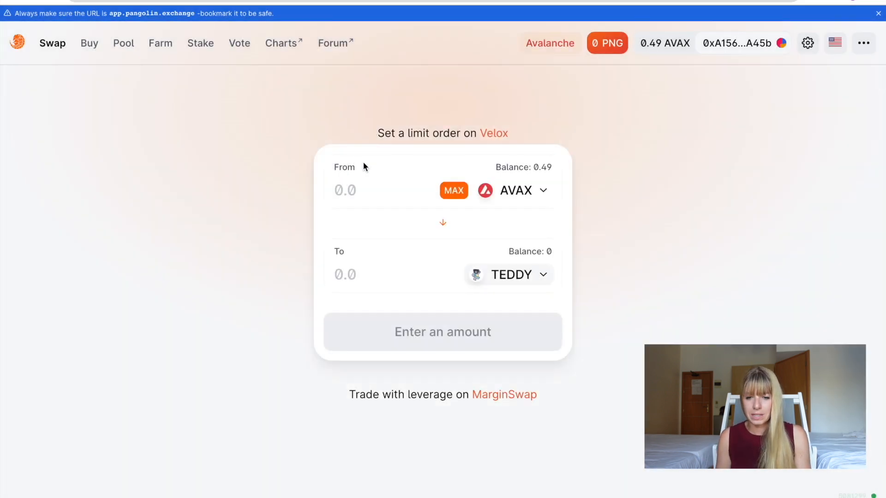
pyautogui.moveTo(399, 191)
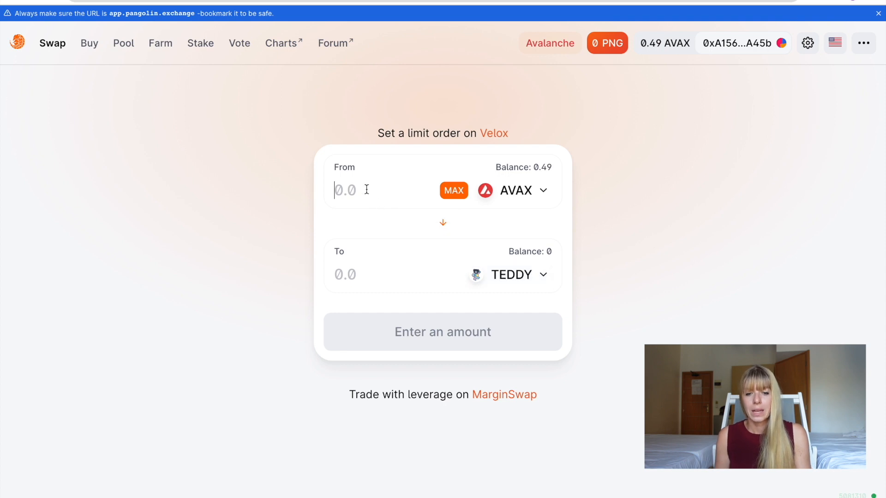
pyautogui.moveTo(401, 204)
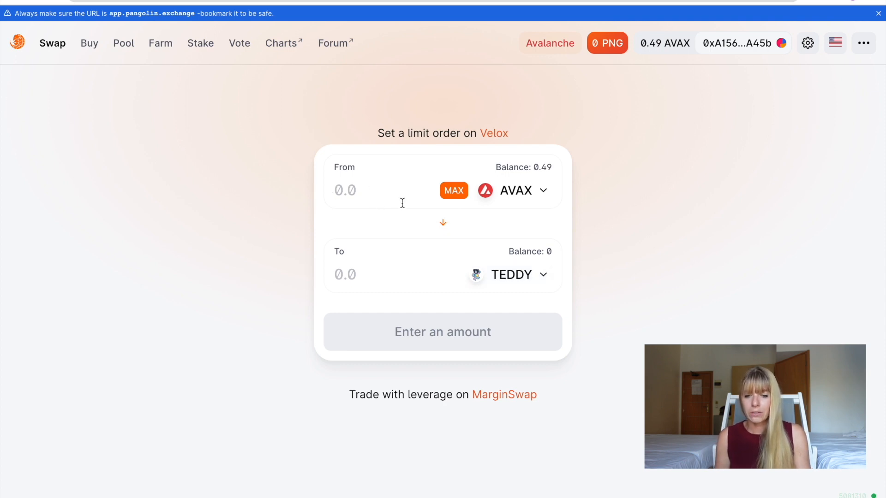
# - Enter 0.45 AVAX to spend, estimating about 10.06 TEDDY in return
pyautogui.click(453, 190)
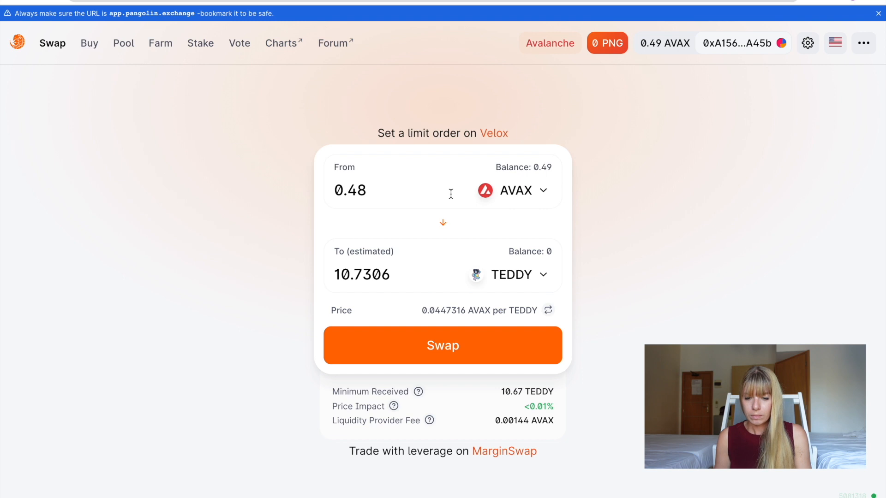
pyautogui.moveTo(600, 192)
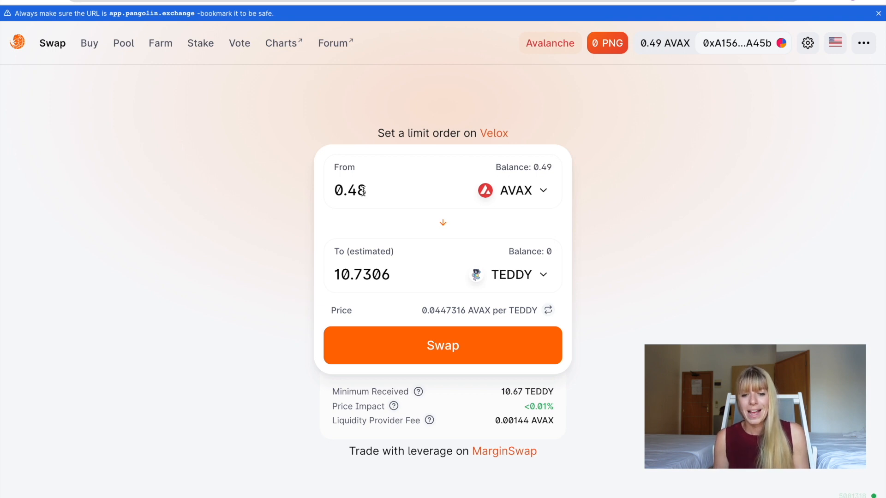
pyautogui.moveTo(366, 191)
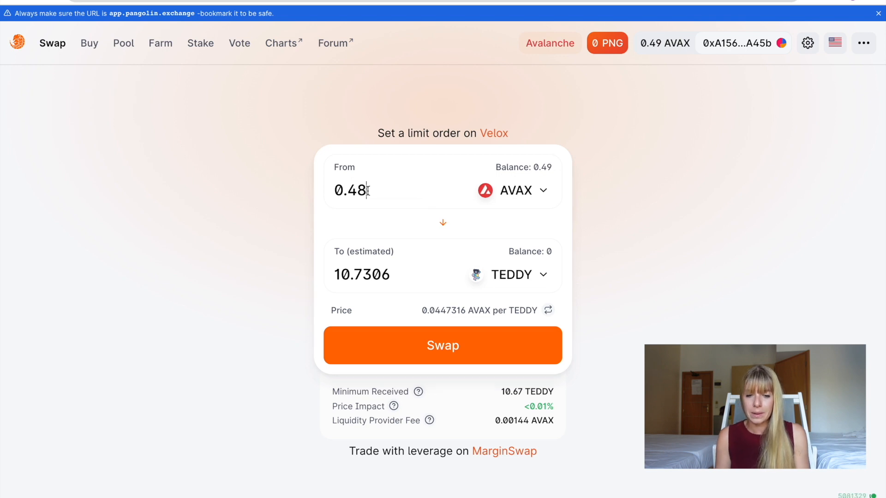
pyautogui.press('Backspace')
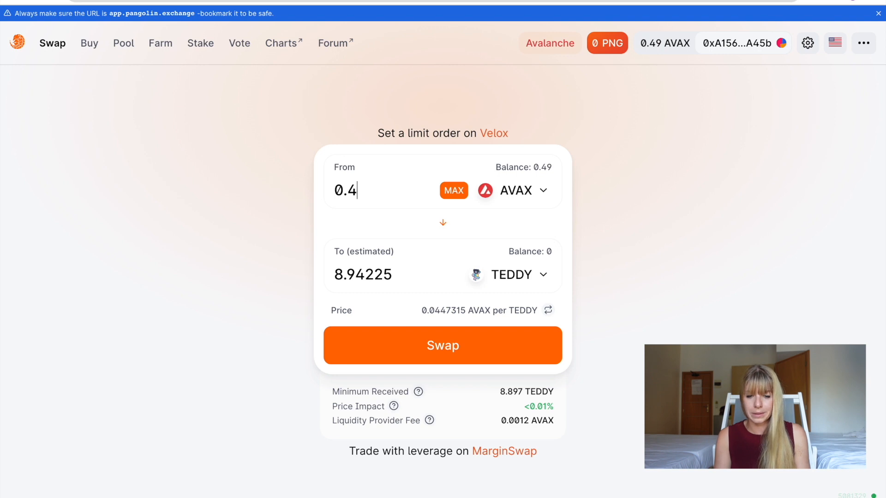
pyautogui.write('5')
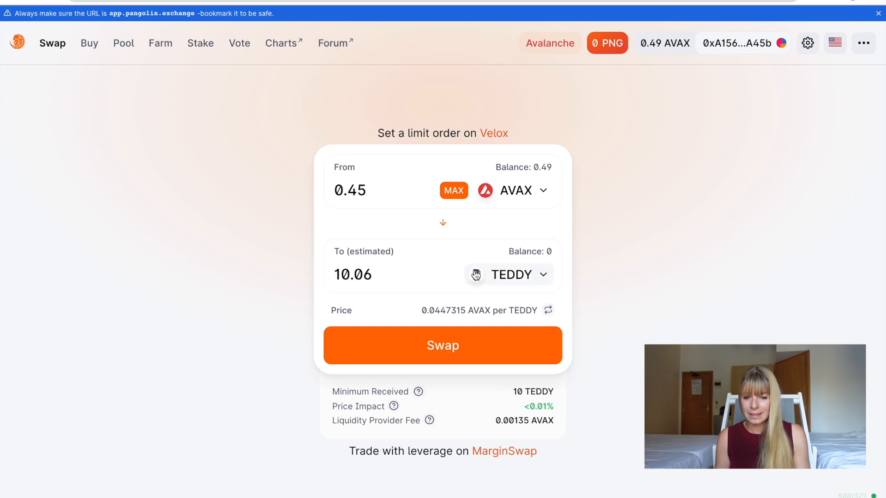
pyautogui.moveTo(619, 331)
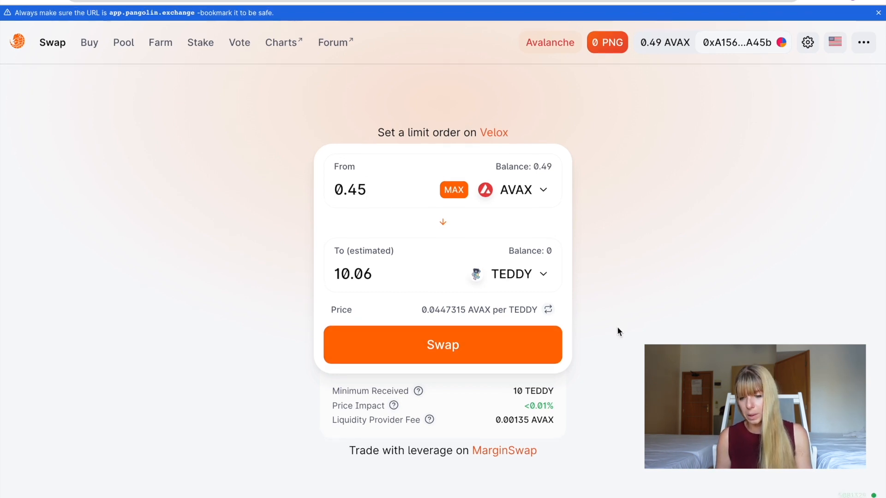
pyautogui.moveTo(536, 150)
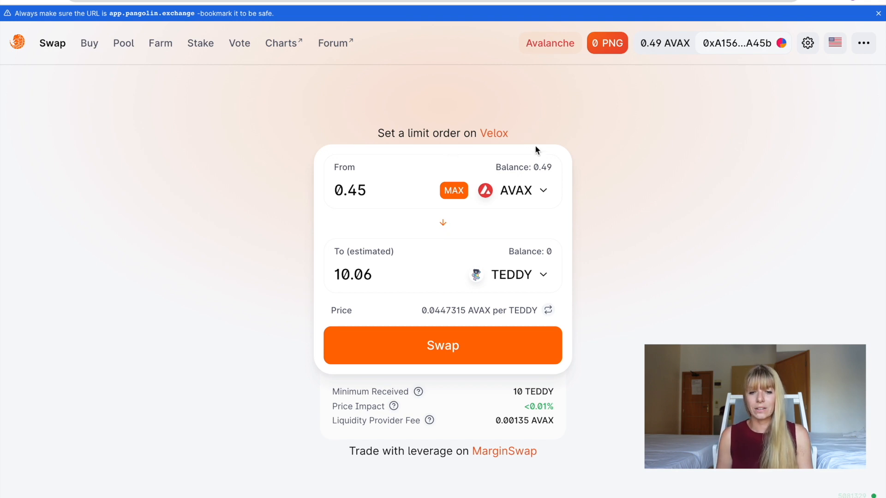
pyautogui.moveTo(582, 190)
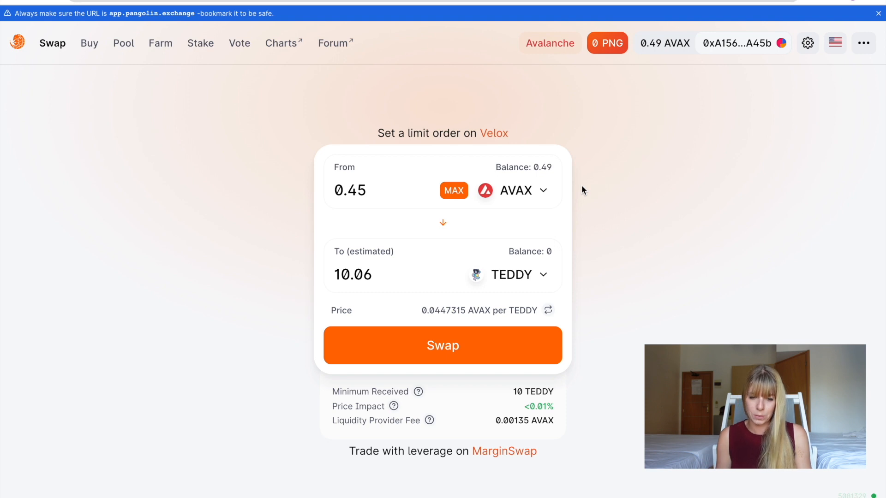
pyautogui.moveTo(444, 345)
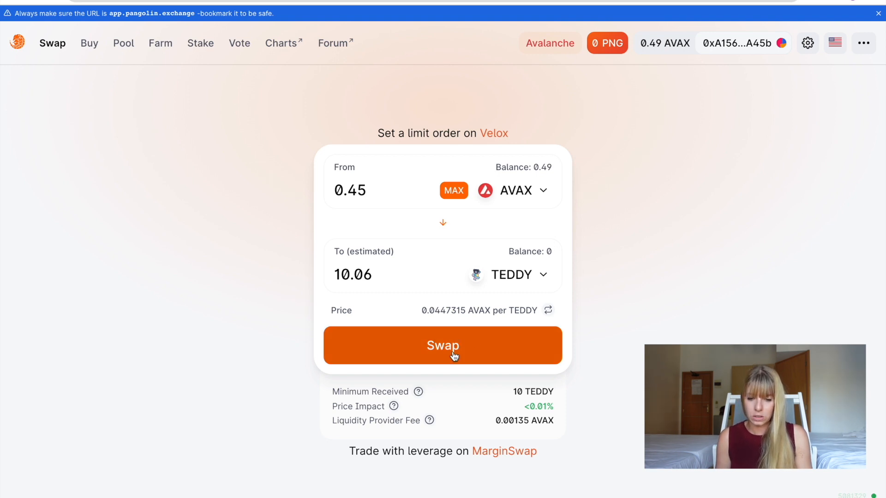
# - Confirm the 0.45 AVAX for TEDDY swap on Pangolin and approve it in MetaMask
pyautogui.click(442, 345)
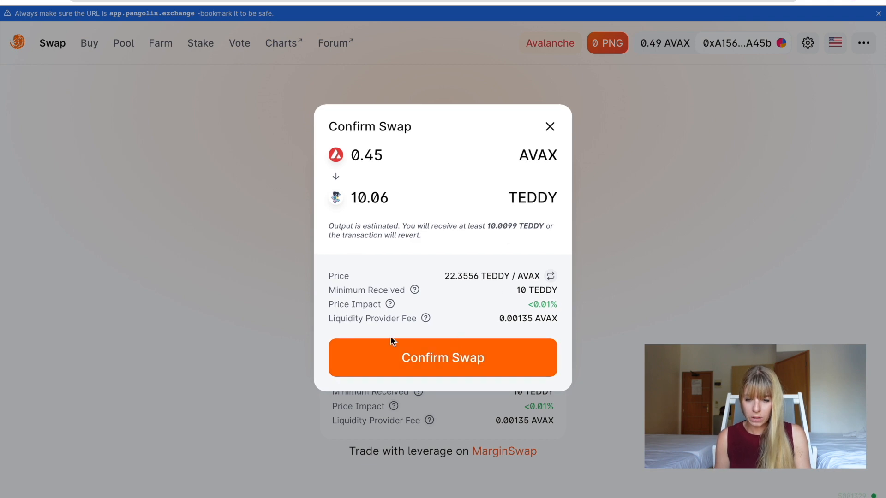
pyautogui.click(443, 357)
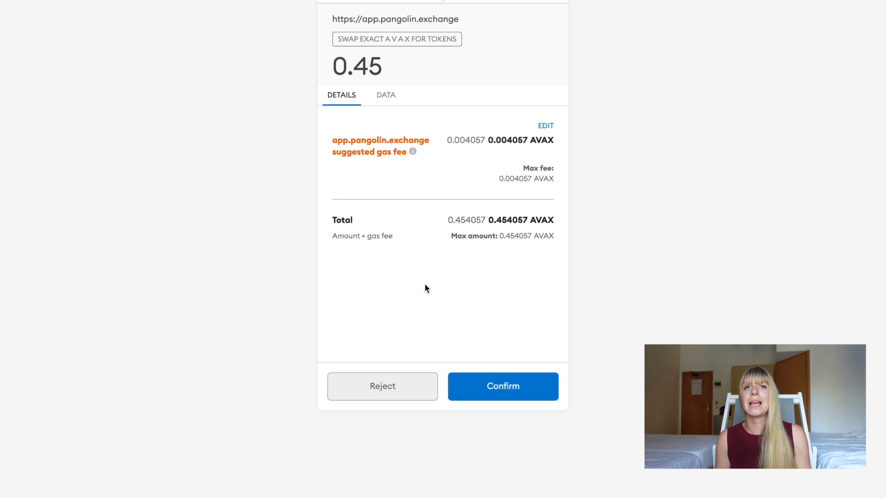
pyautogui.click(502, 387)
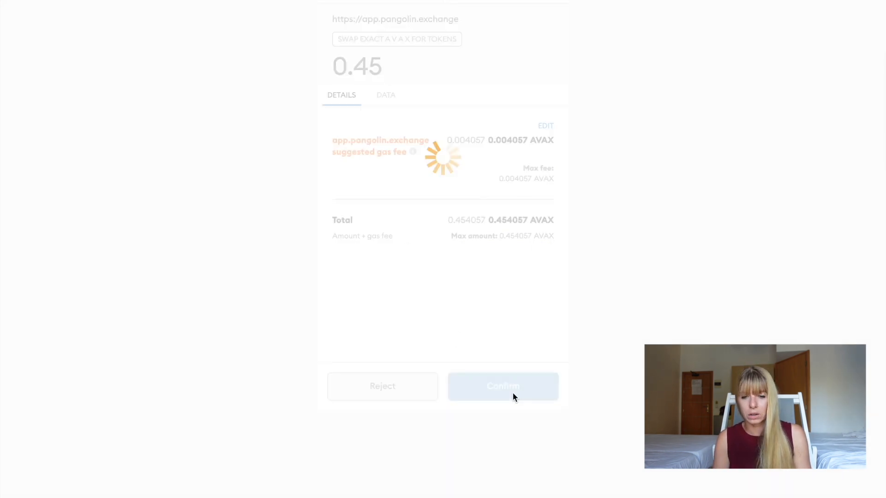
pyautogui.click(503, 387)
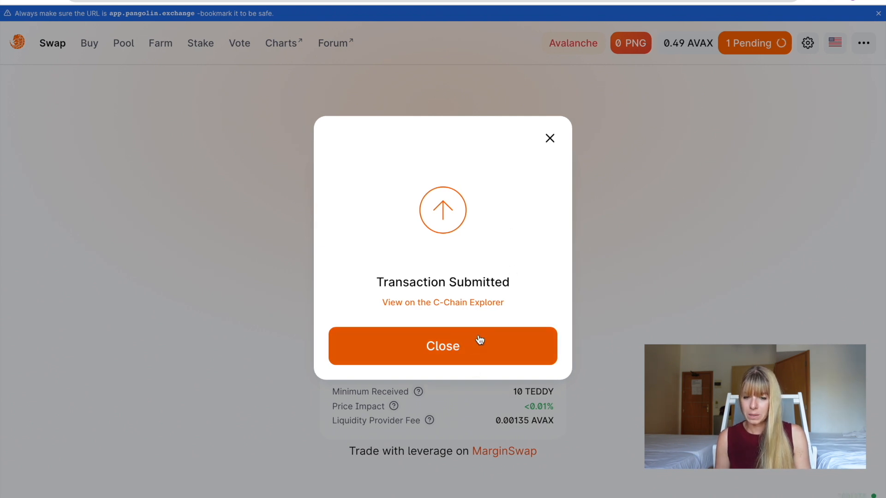
# - Dismiss the Transaction Submitted notice and let the 0.45 AVAX → 10 TEDDY swap complete
pyautogui.click(443, 346)
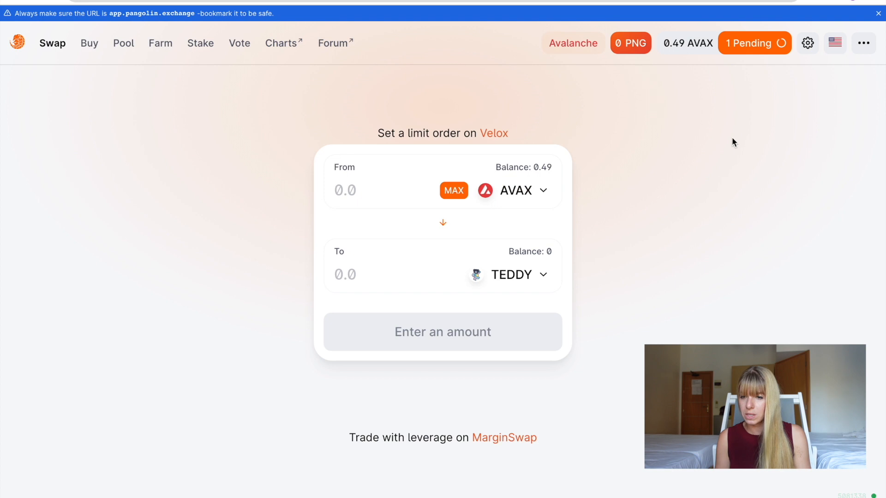
pyautogui.moveTo(767, 127)
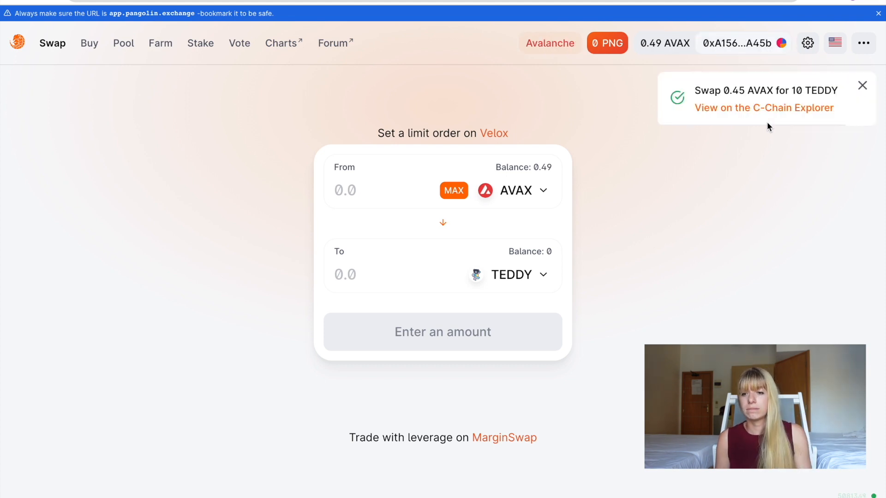
pyautogui.moveTo(756, 137)
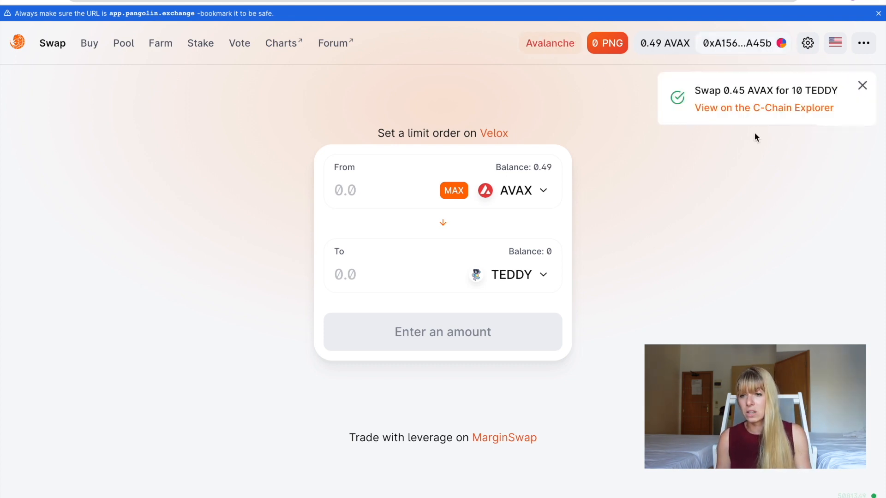
pyautogui.moveTo(728, 74)
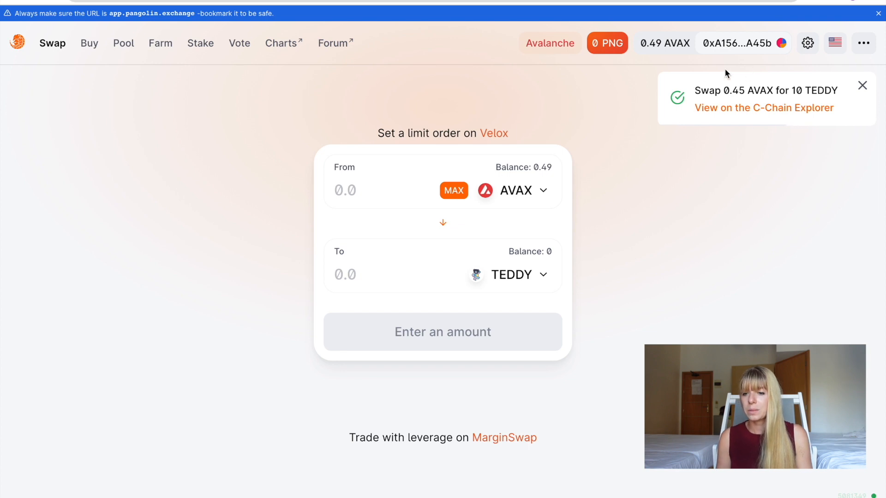